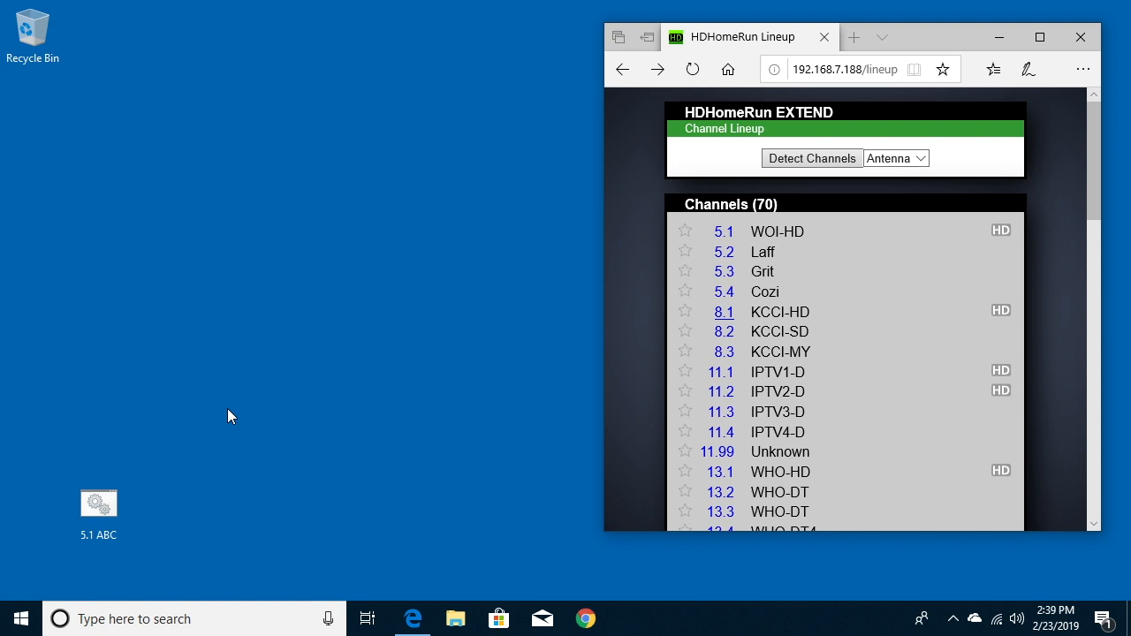
{"action": "mouse_move", "coordinate": [99, 502]}
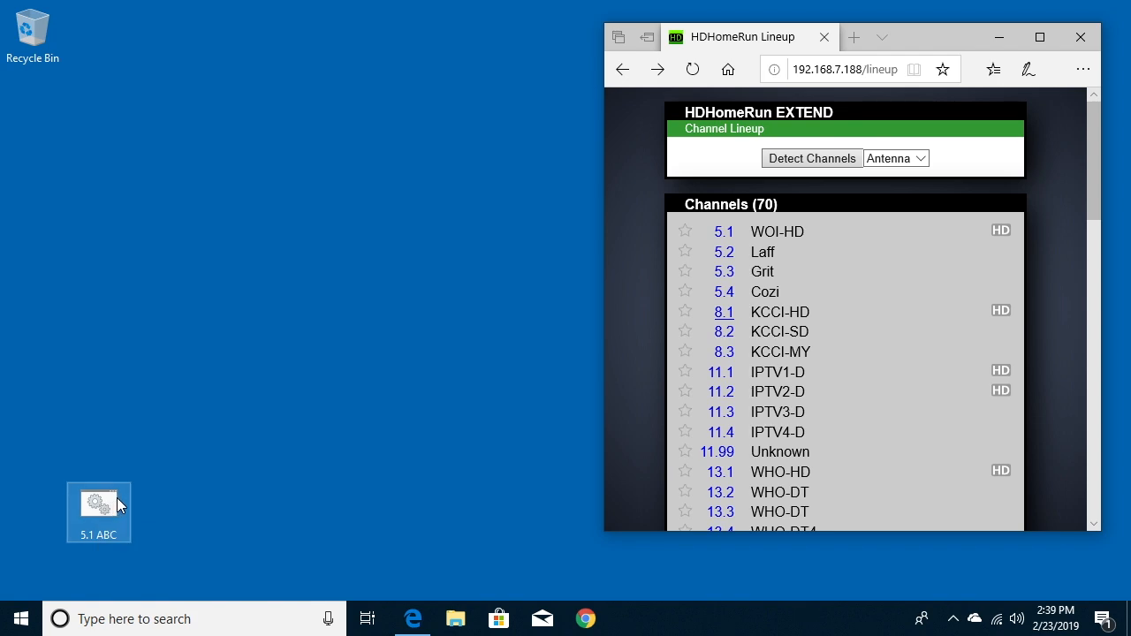
{"action": "mouse_move", "coordinate": [104, 505]}
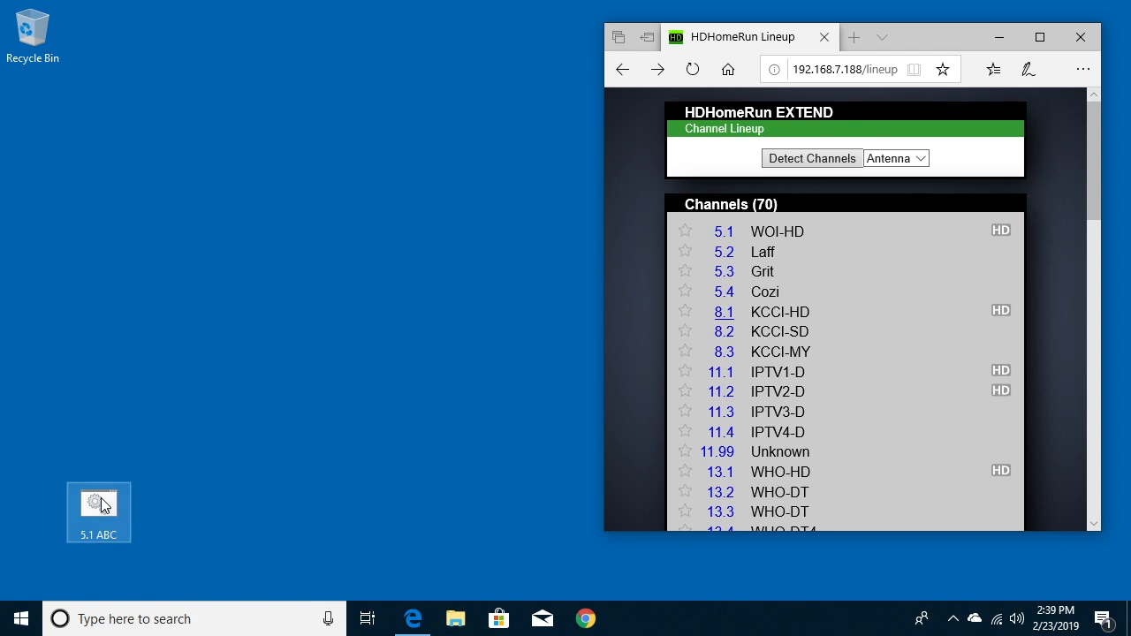
Test-run the existing 5.1 ABC batch file and review the HDHomeRun device pages and channel lineup
{"action": "double_click", "coordinate": [99, 502]}
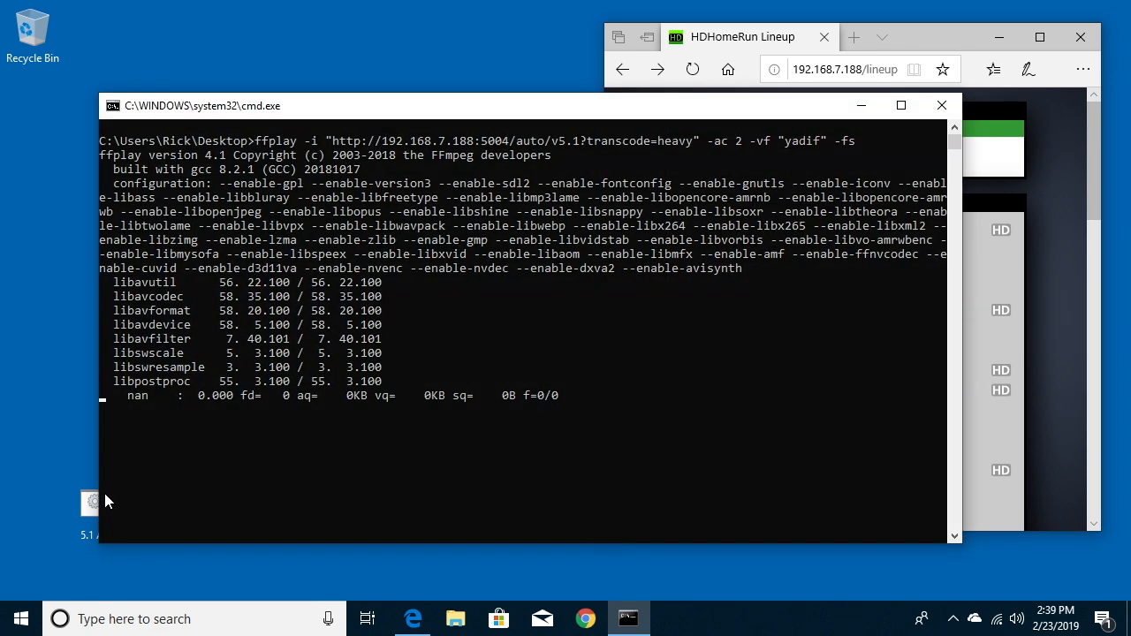
{"action": "left_click", "coordinate": [940, 107]}
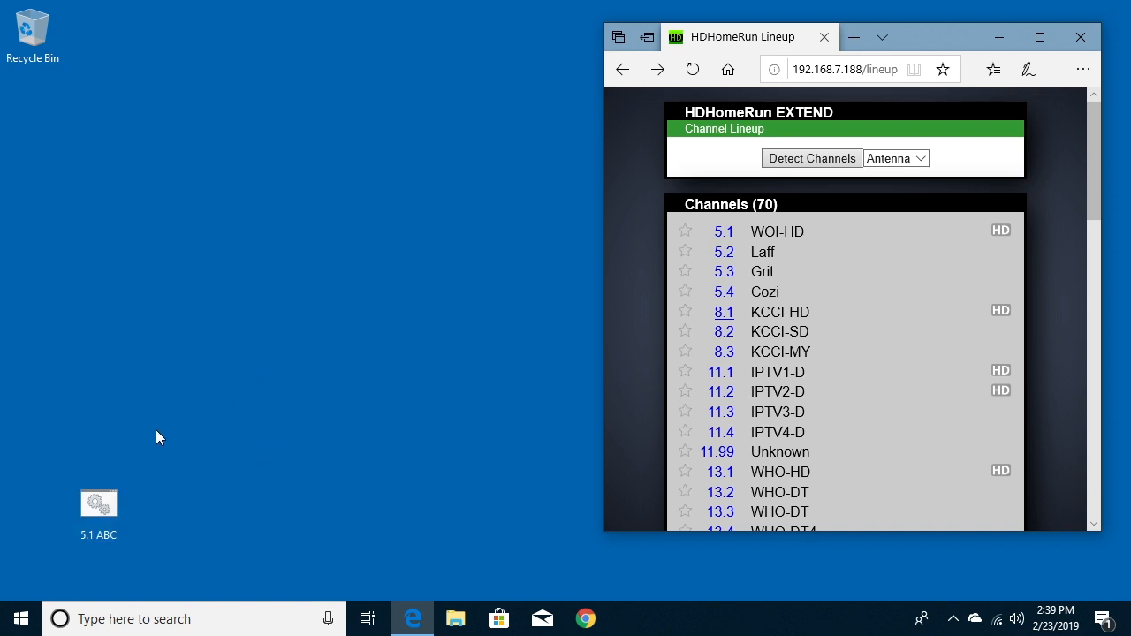
{"action": "left_click", "coordinate": [99, 502]}
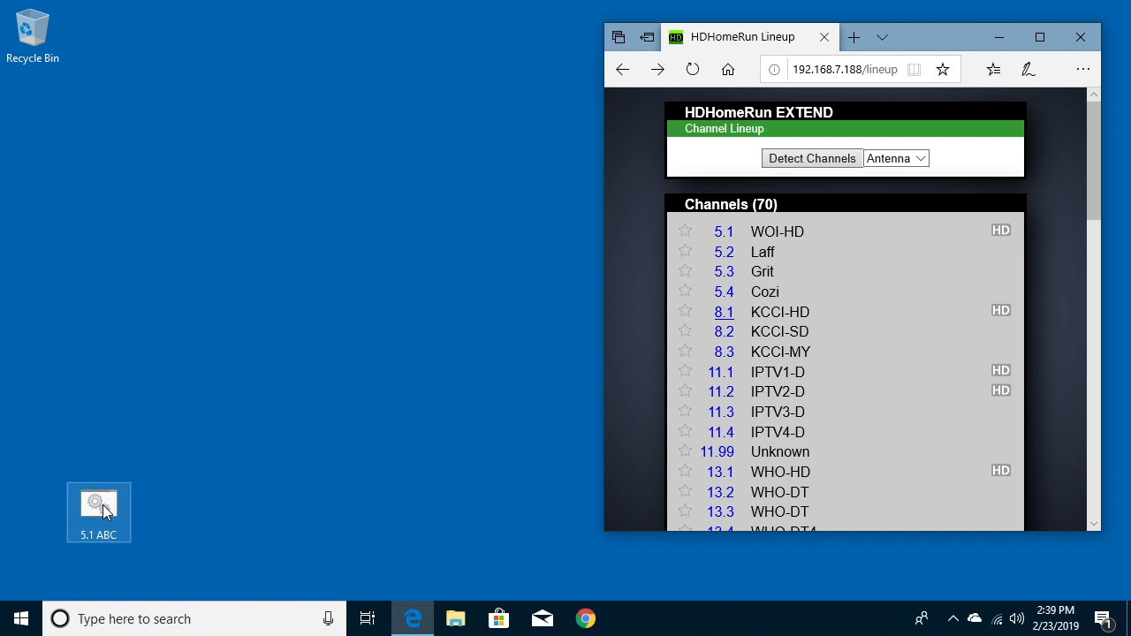
{"action": "mouse_move", "coordinate": [607, 276]}
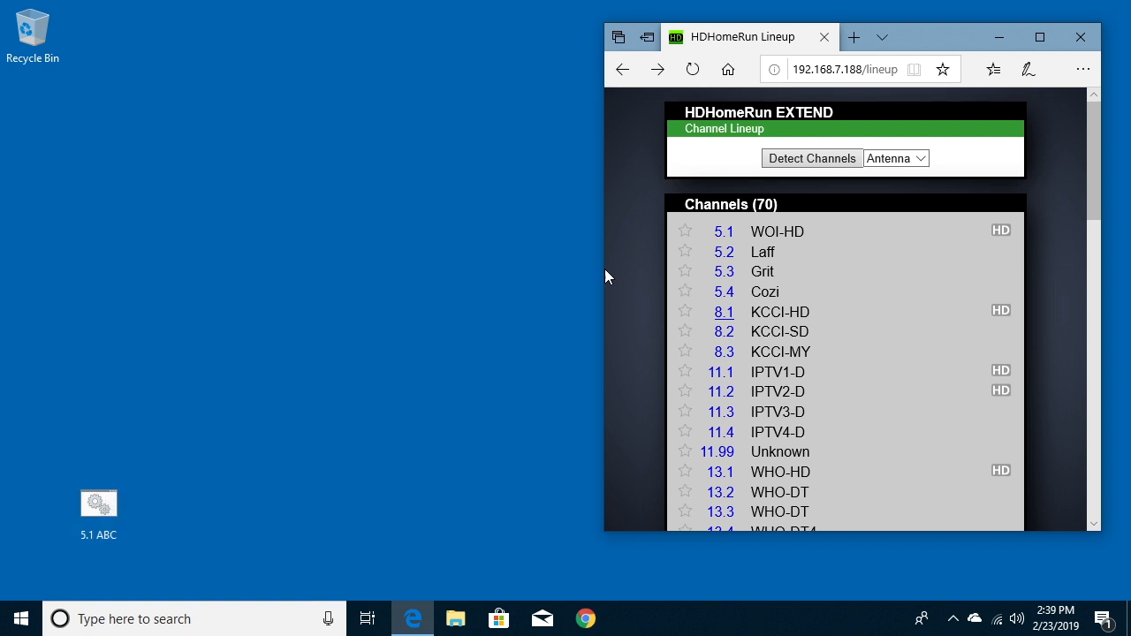
{"action": "mouse_move", "coordinate": [743, 37]}
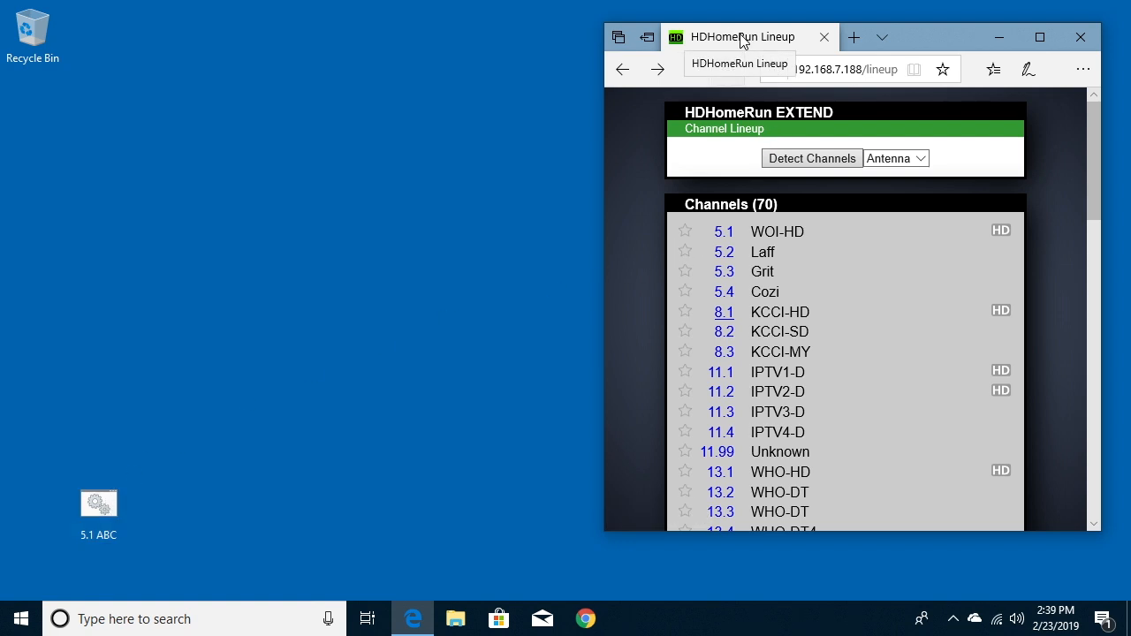
{"action": "mouse_move", "coordinate": [753, 41]}
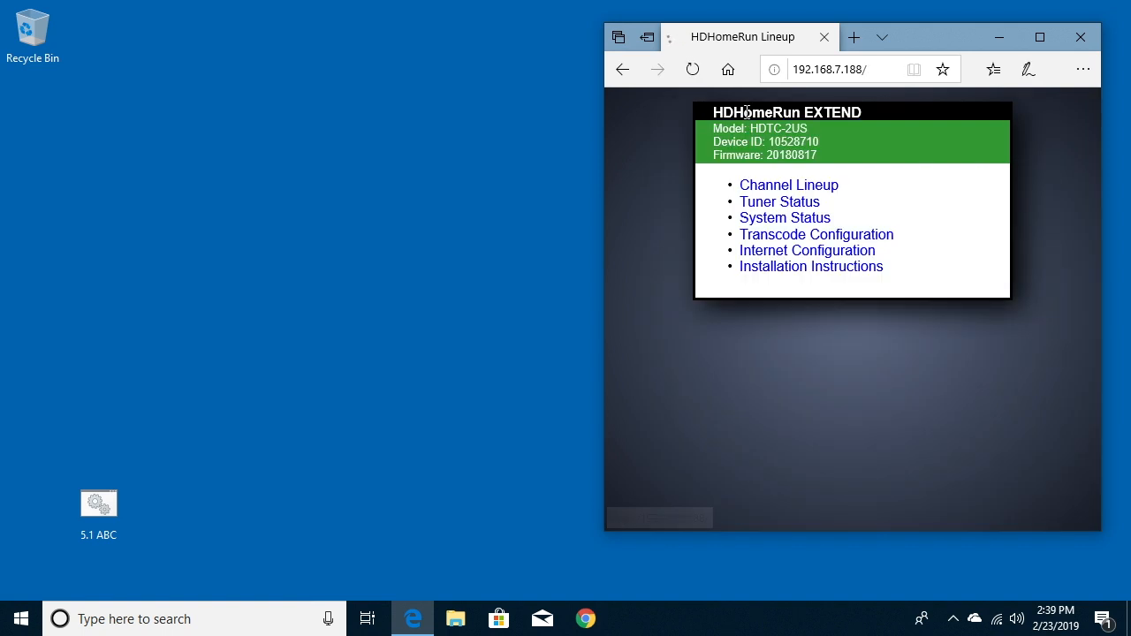
{"action": "mouse_move", "coordinate": [778, 201]}
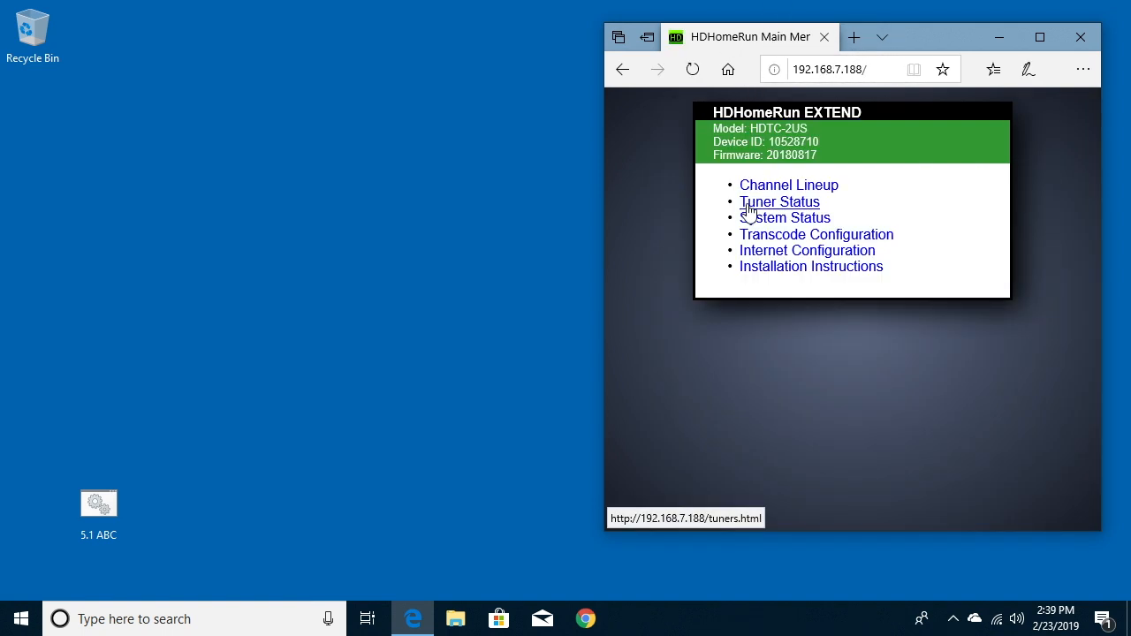
{"action": "left_click", "coordinate": [789, 186]}
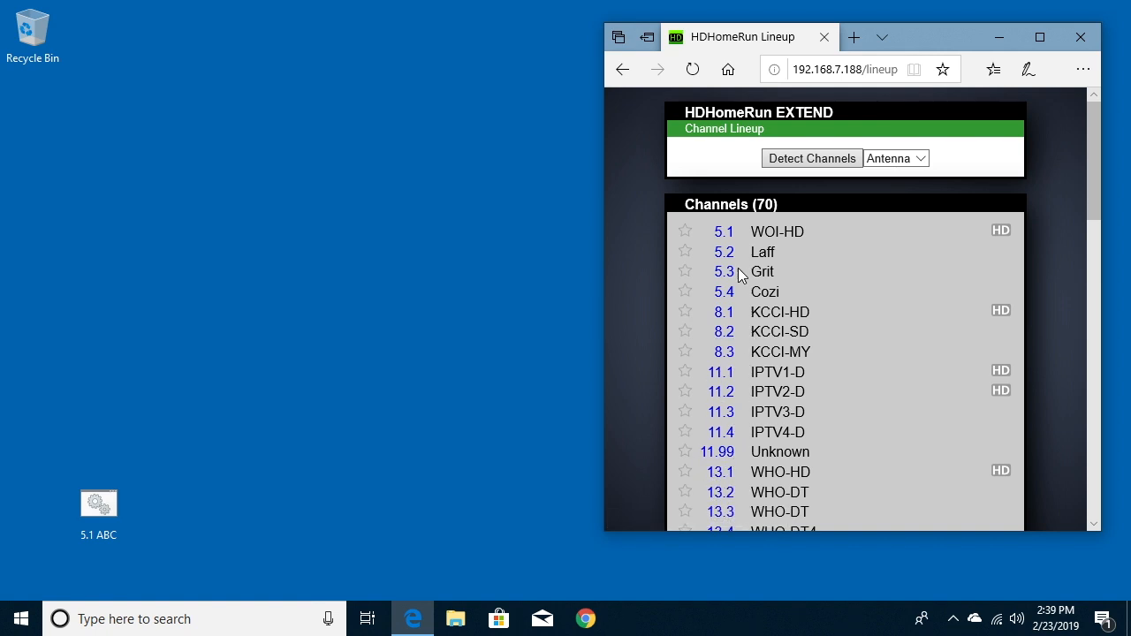
{"action": "mouse_move", "coordinate": [723, 231]}
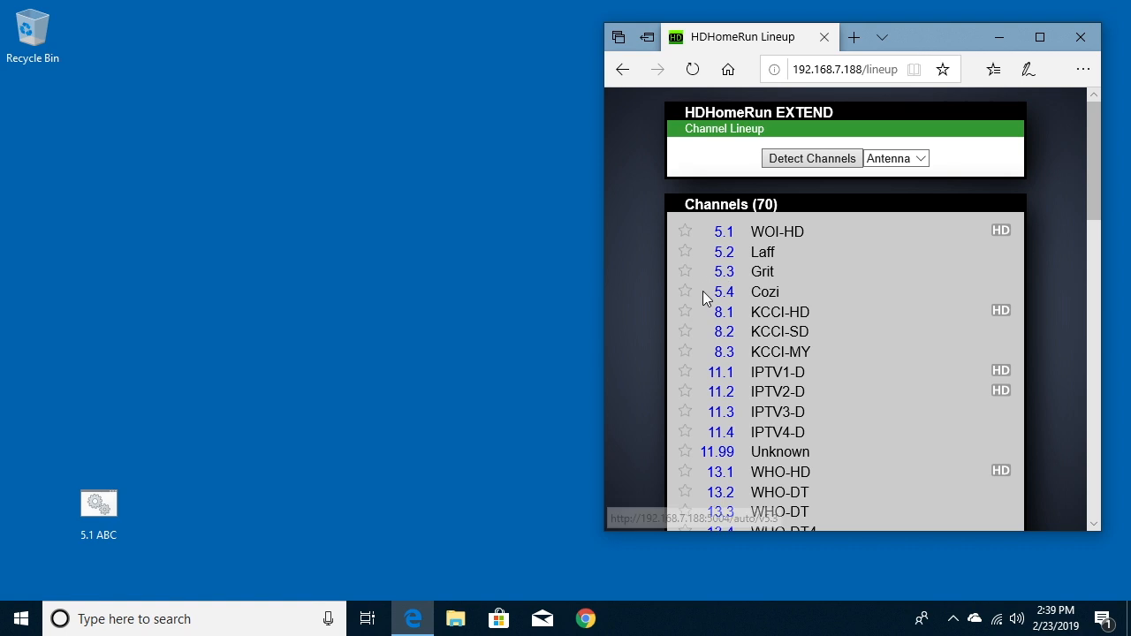
{"action": "mouse_move", "coordinate": [509, 474]}
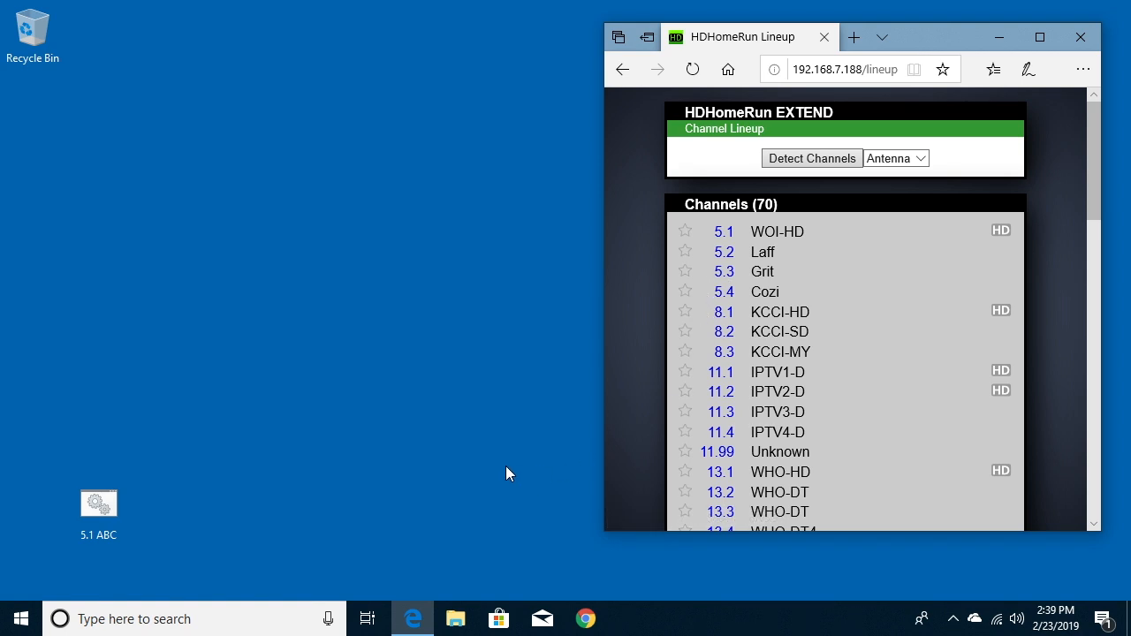
{"action": "mouse_move", "coordinate": [294, 633]}
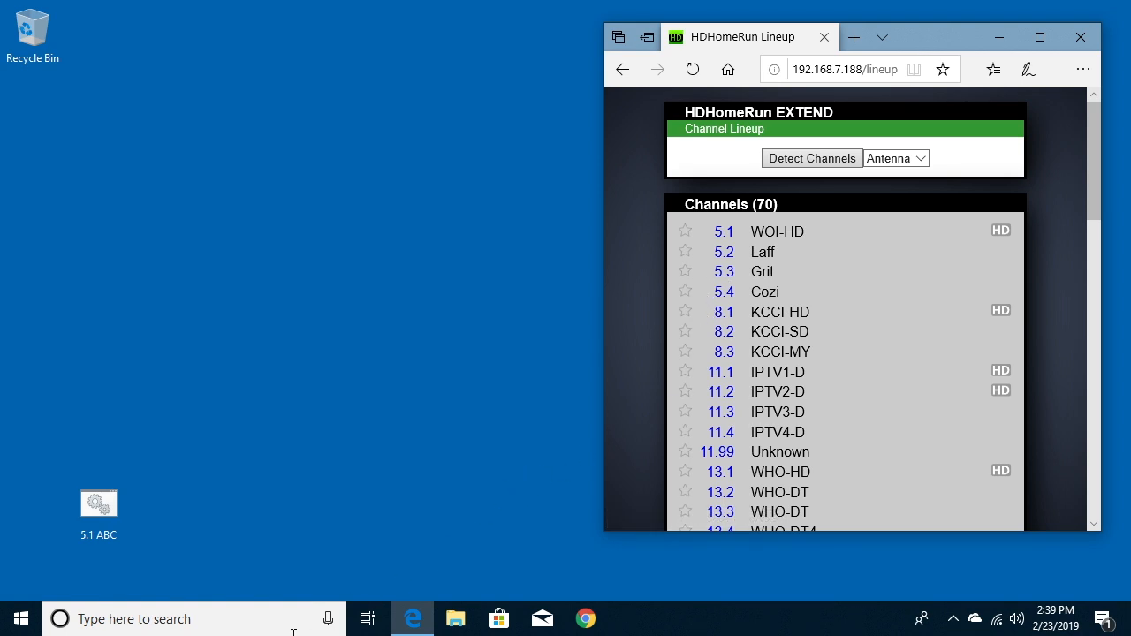
{"action": "mouse_move", "coordinate": [244, 552]}
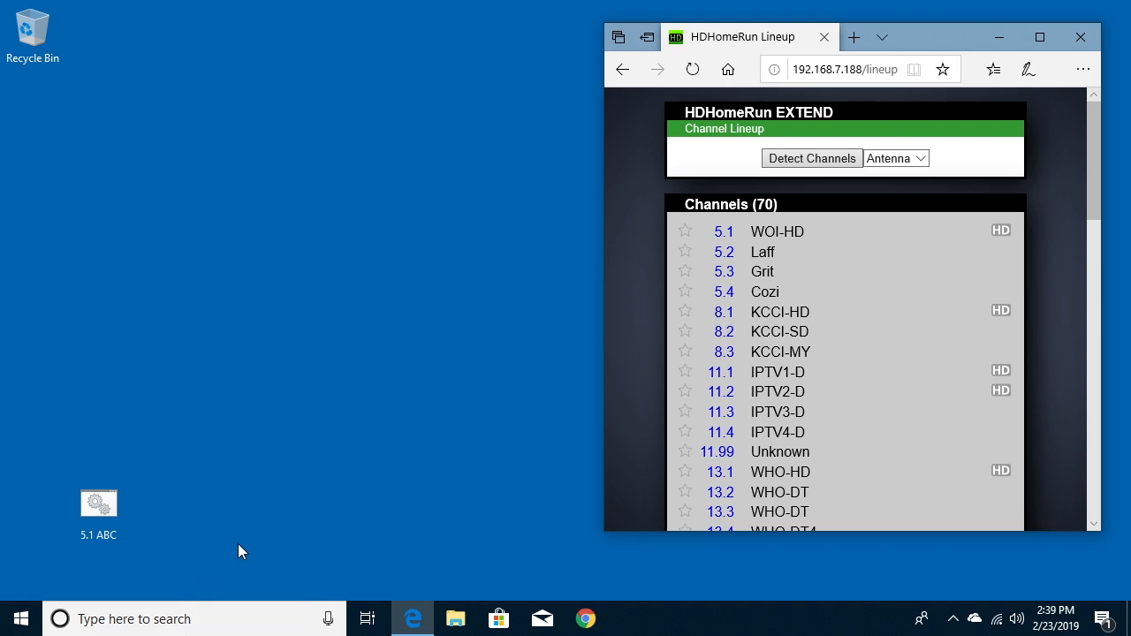
Launch Notepad from the Start menu to begin a new blank document
{"action": "left_click", "coordinate": [20, 619]}
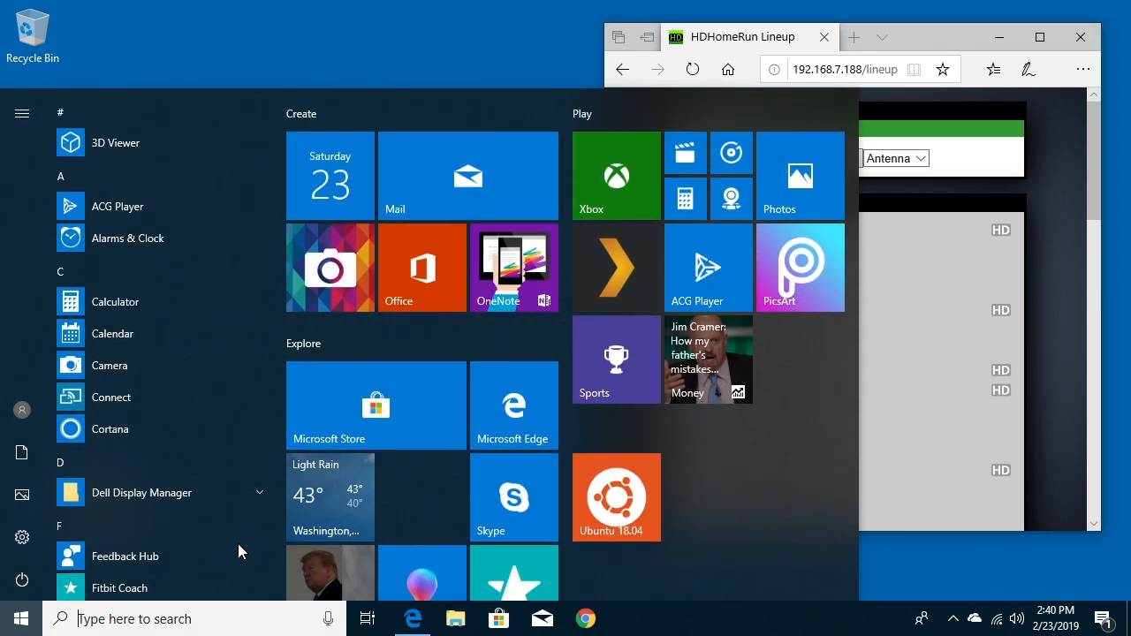
{"action": "type", "text": "note"}
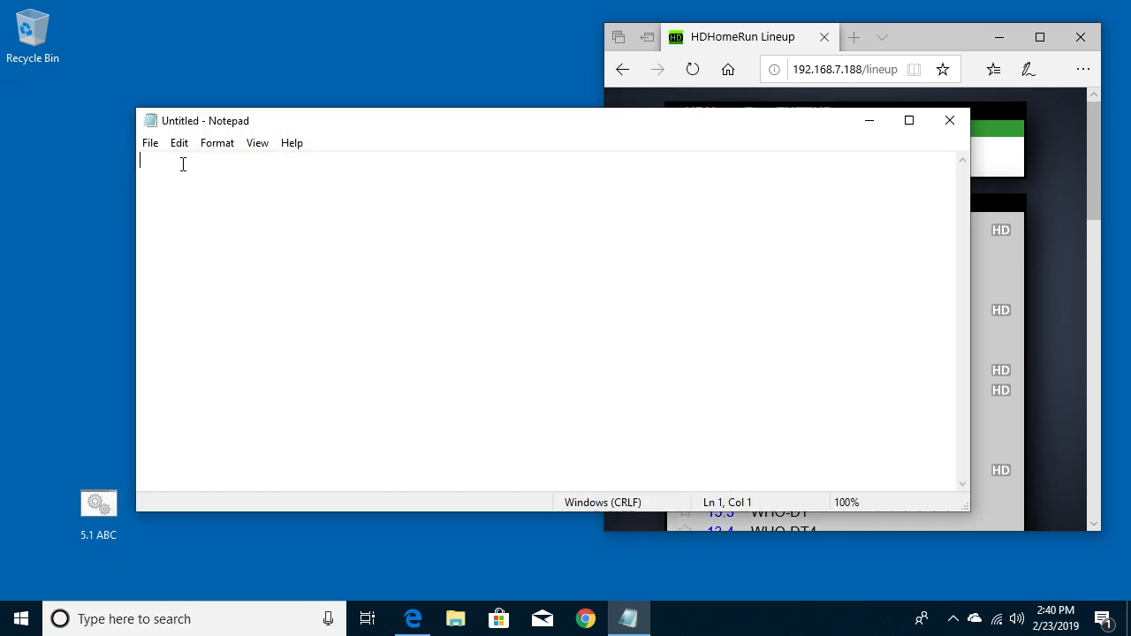
Save the blank document to the Desktop as the batch file '8.1 CBS.bat'
{"action": "left_click", "coordinate": [148, 141]}
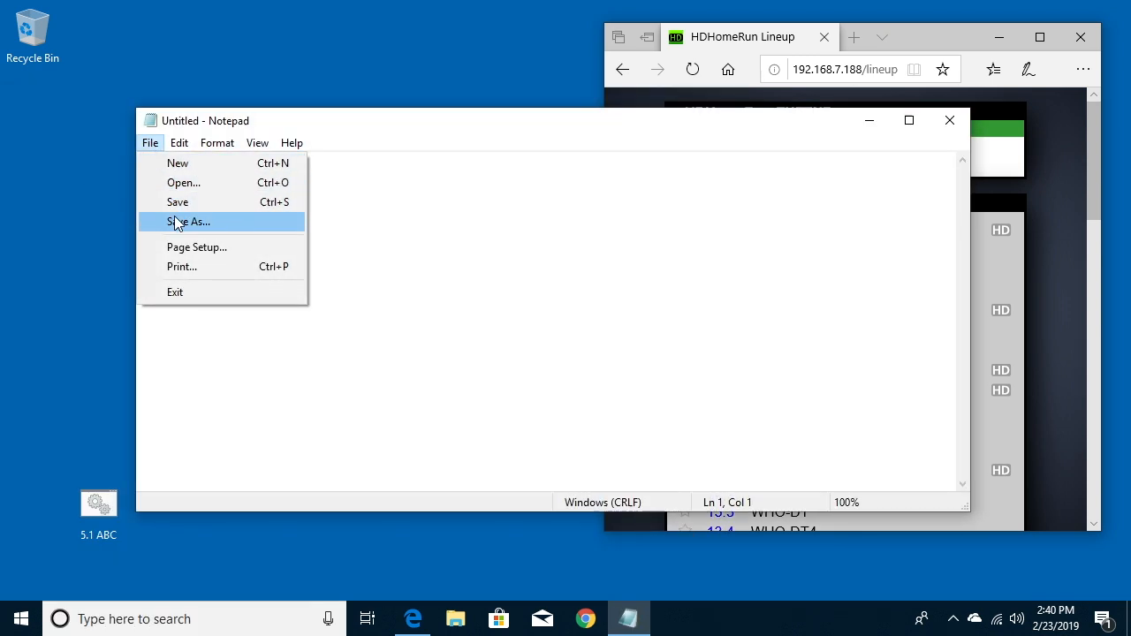
{"action": "left_click", "coordinate": [187, 223]}
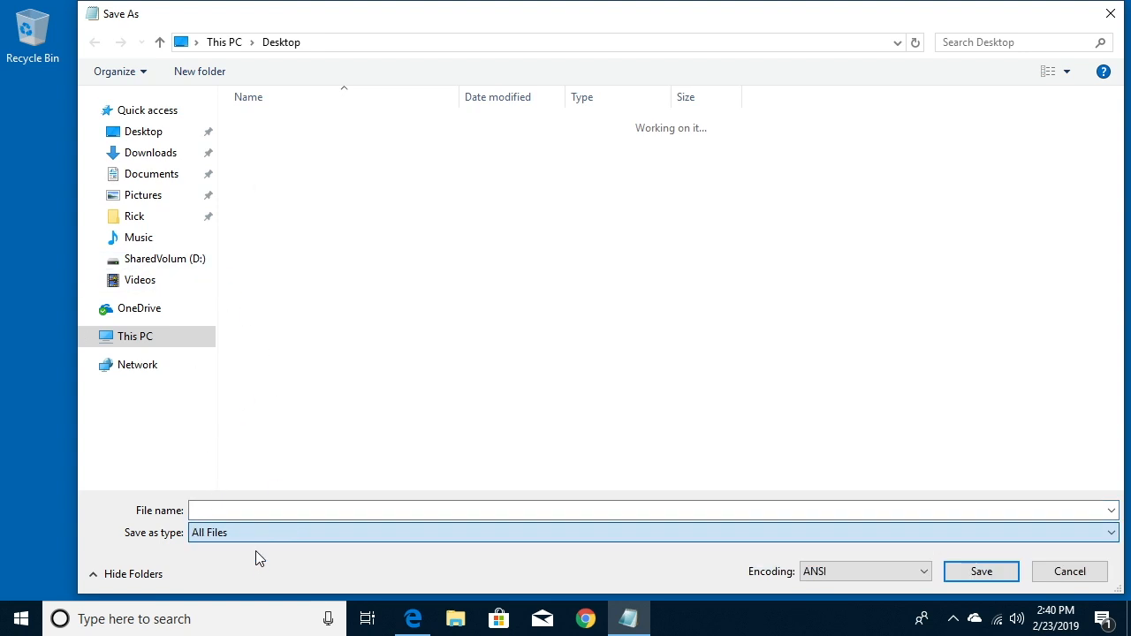
{"action": "type", "text": "8"}
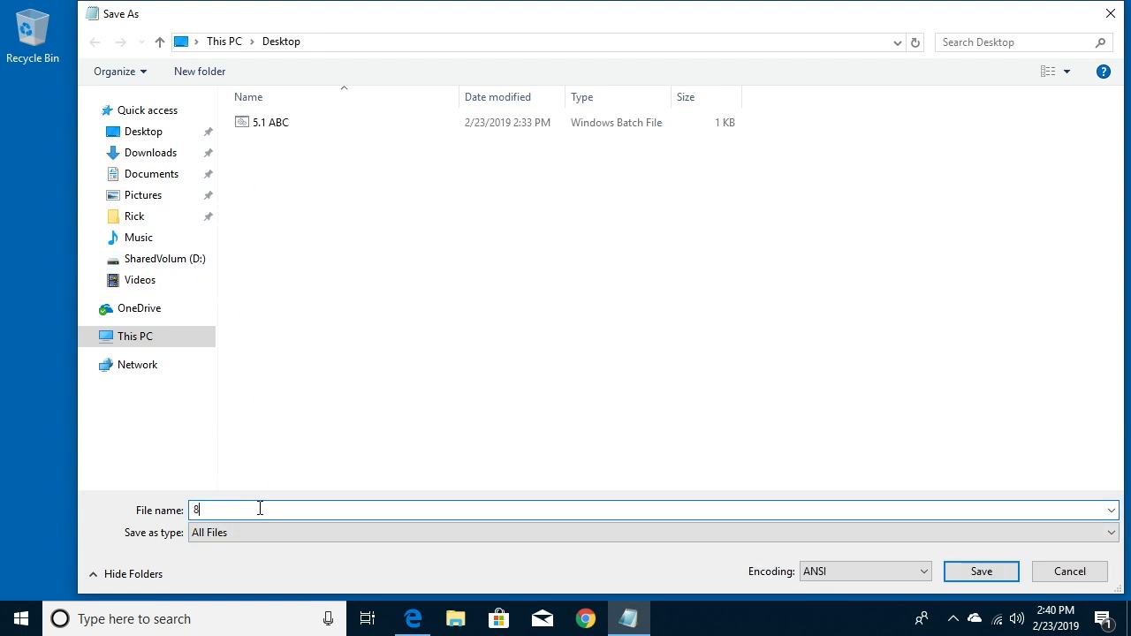
{"action": "type", "text": ".1"}
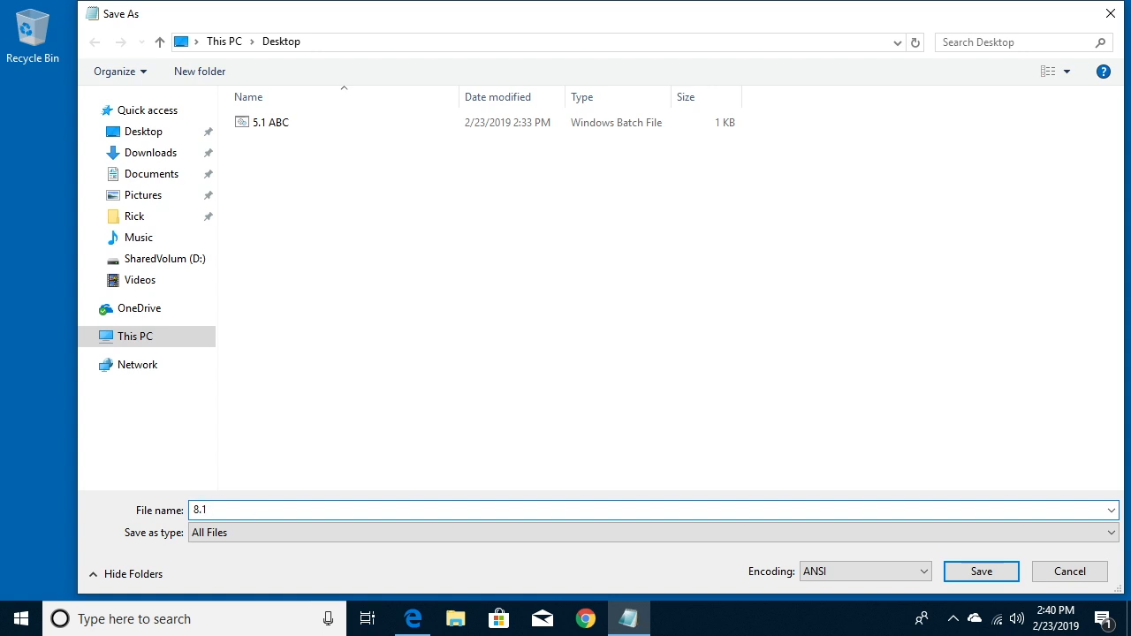
{"action": "type", "text": "CBS"}
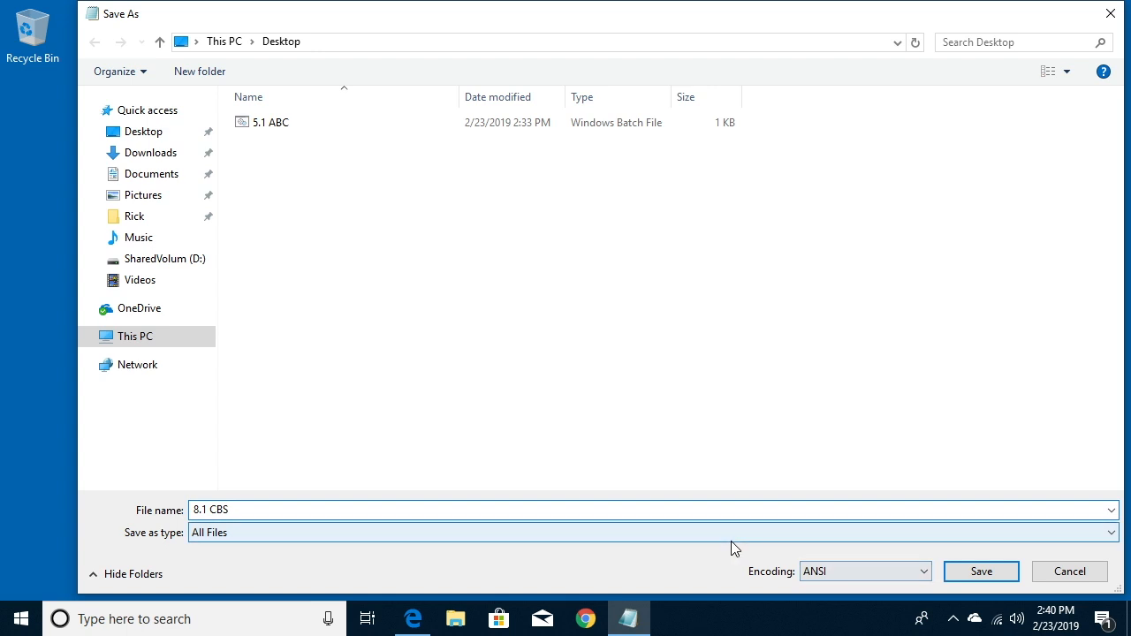
{"action": "type", "text": ".bat"}
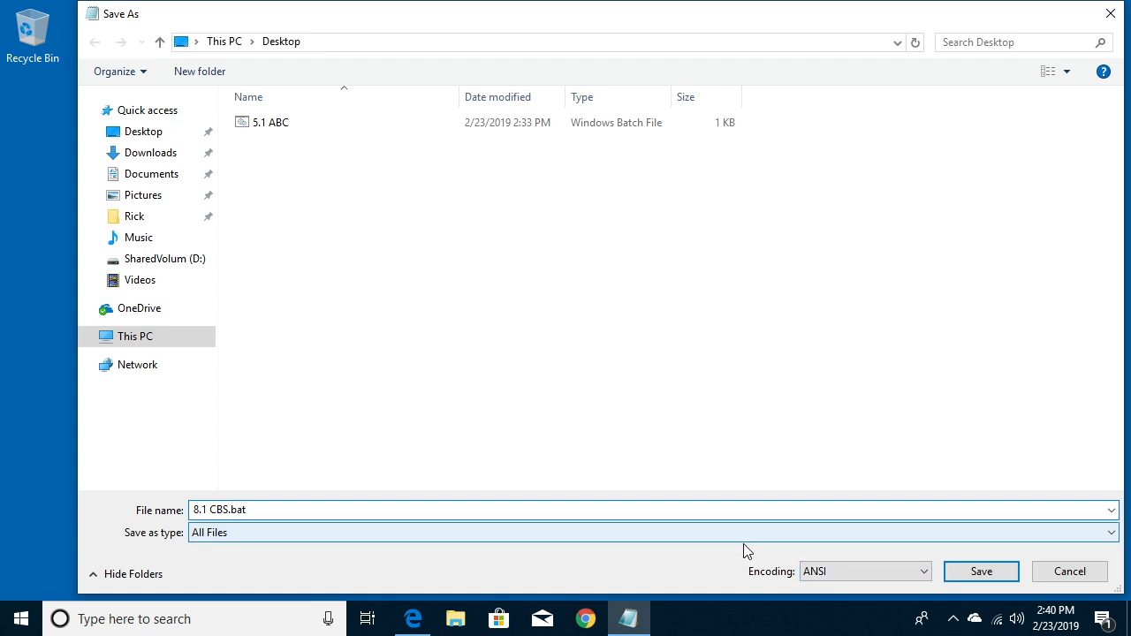
{"action": "left_click", "coordinate": [982, 571]}
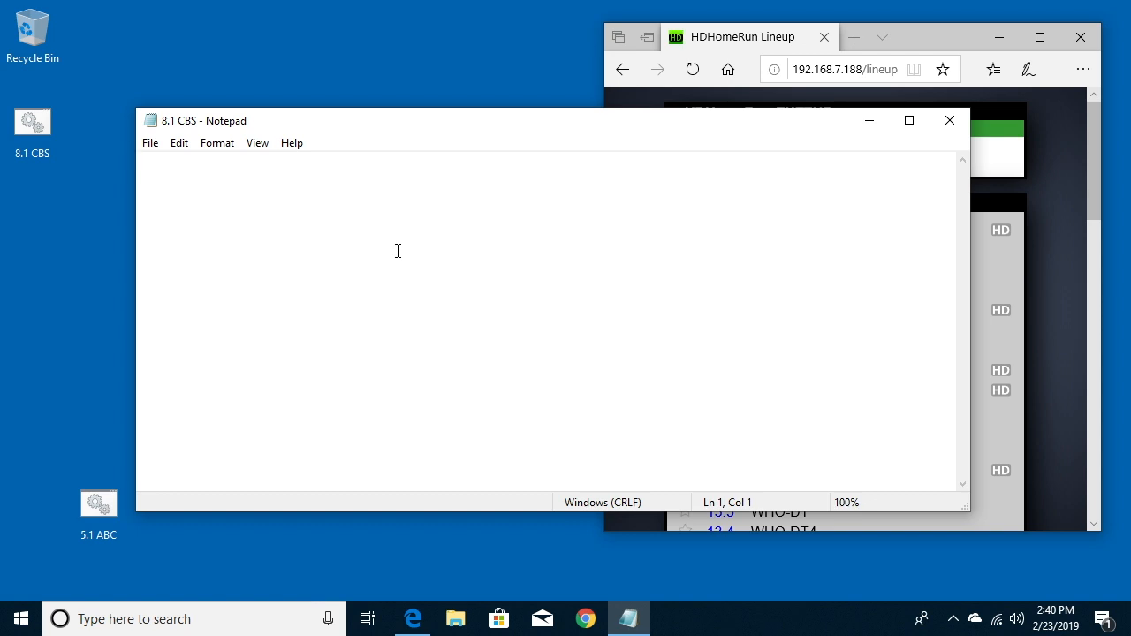
{"action": "type", "text": "ffplay"}
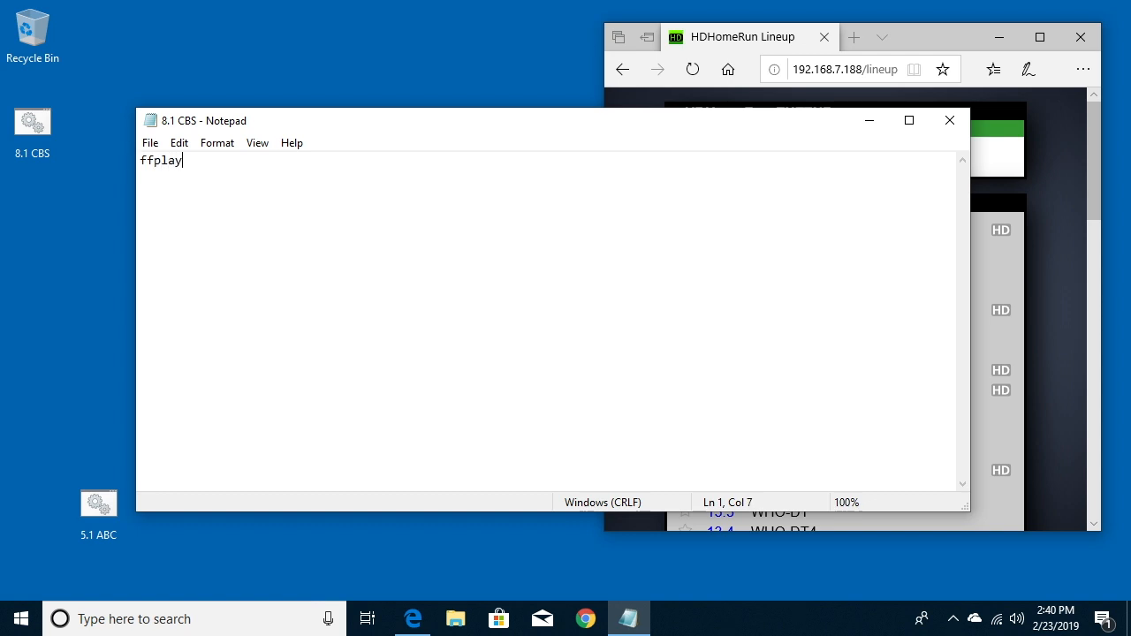
{"action": "type", "text": "-i"}
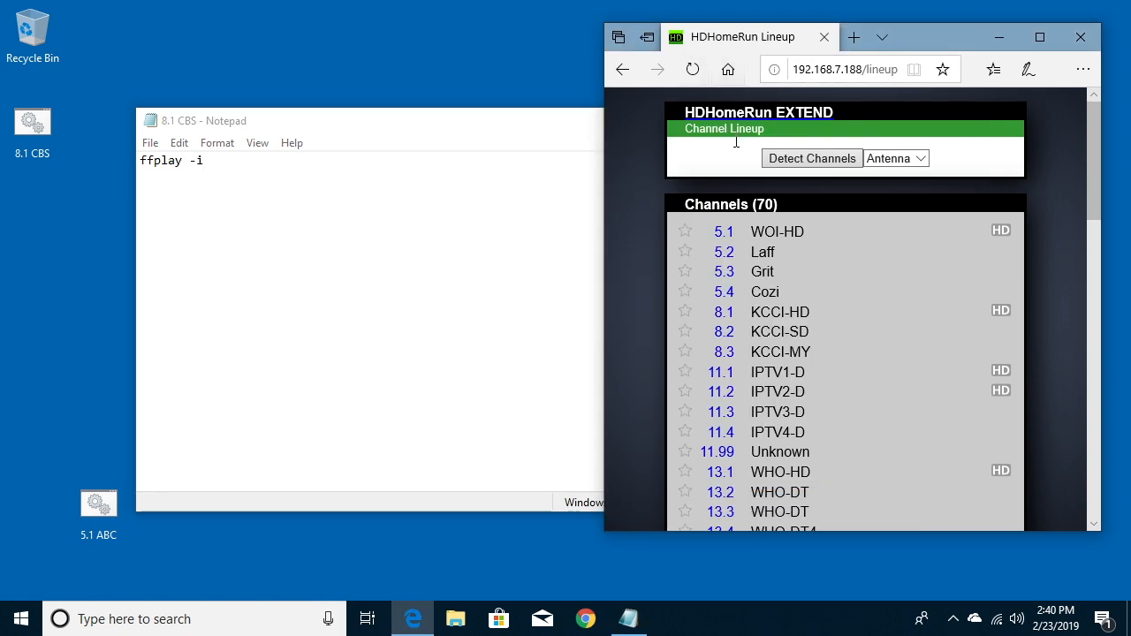
{"action": "mouse_move", "coordinate": [725, 311]}
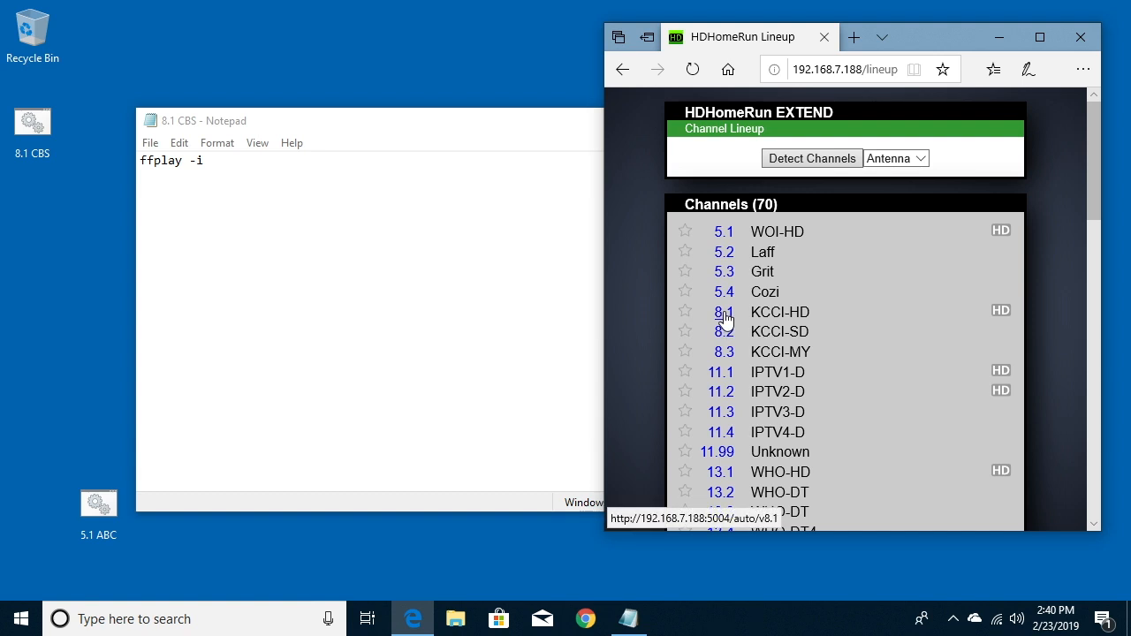
{"action": "right_click", "coordinate": [723, 311]}
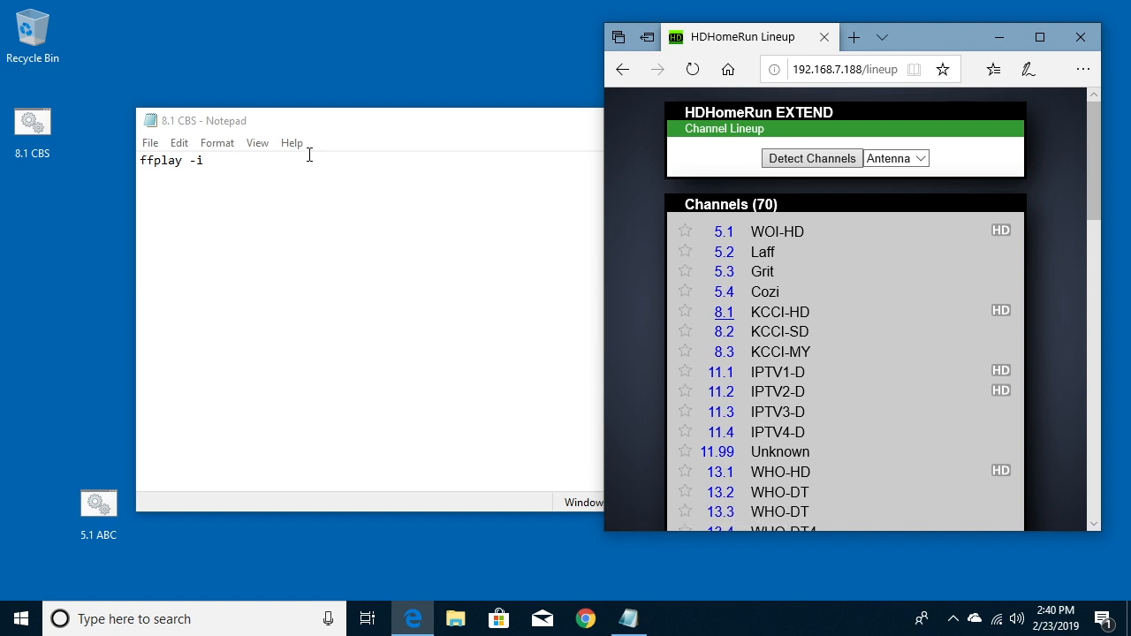
{"action": "left_click", "coordinate": [442, 120]}
{"action": "type", "text": " \""}
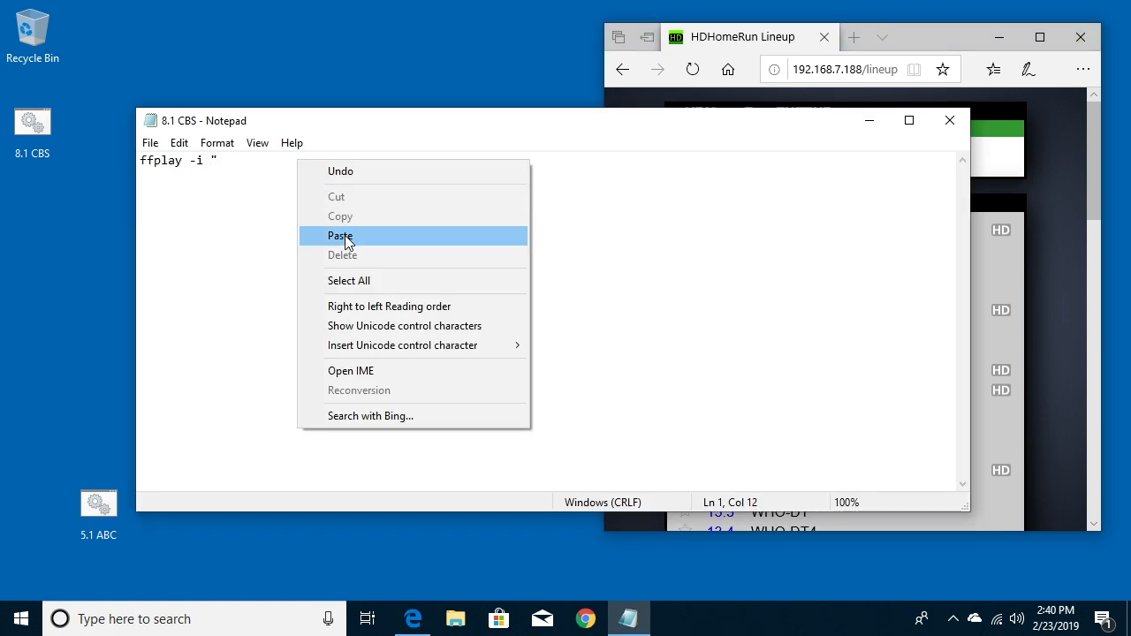
{"action": "left_click", "coordinate": [339, 235]}
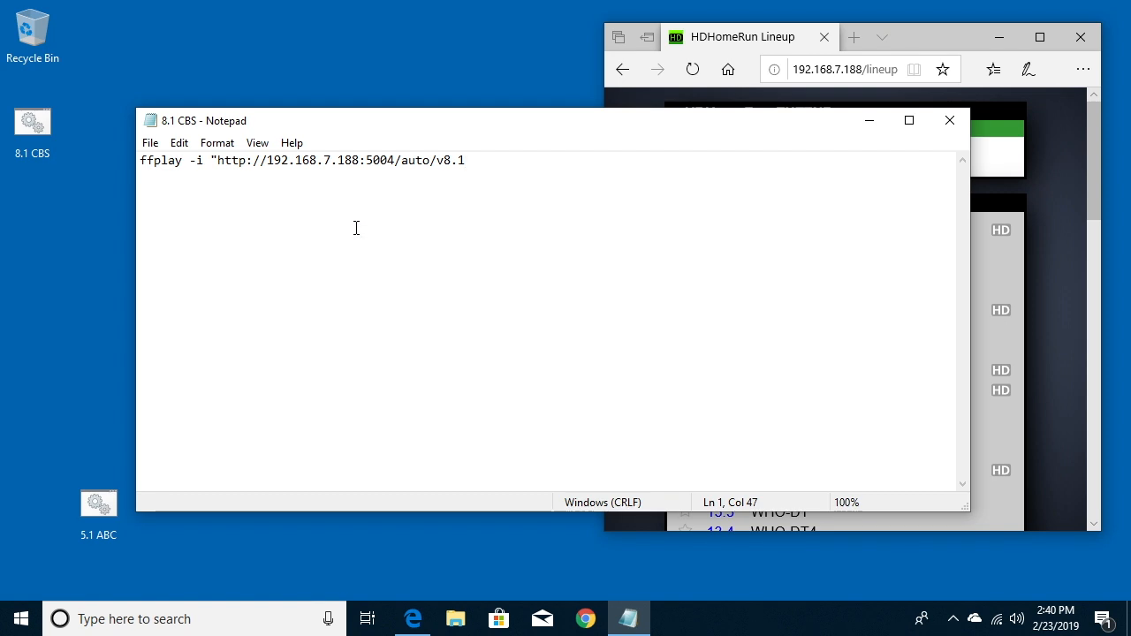
{"action": "type", "text": "\""}
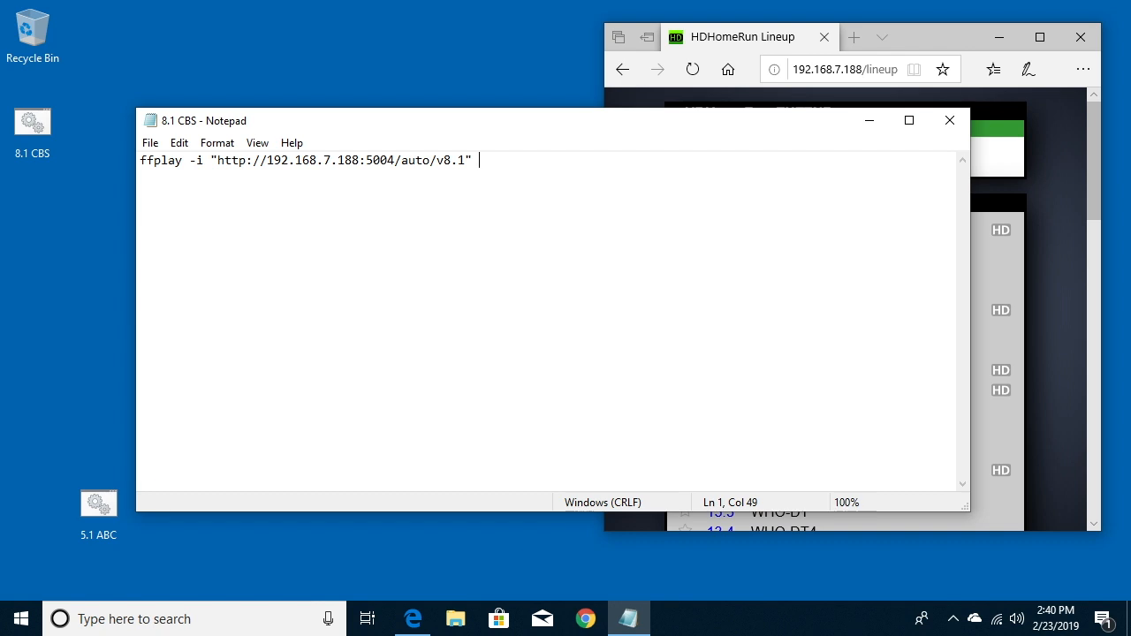
{"action": "type", "text": "-ac 2"}
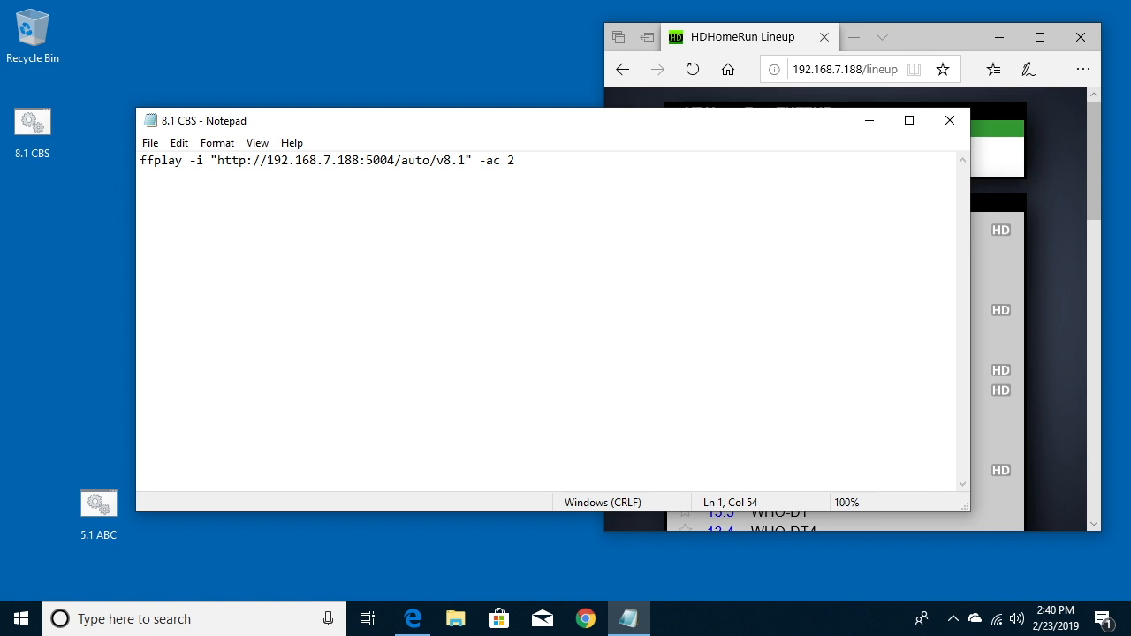
{"action": "left_click", "coordinate": [515, 159]}
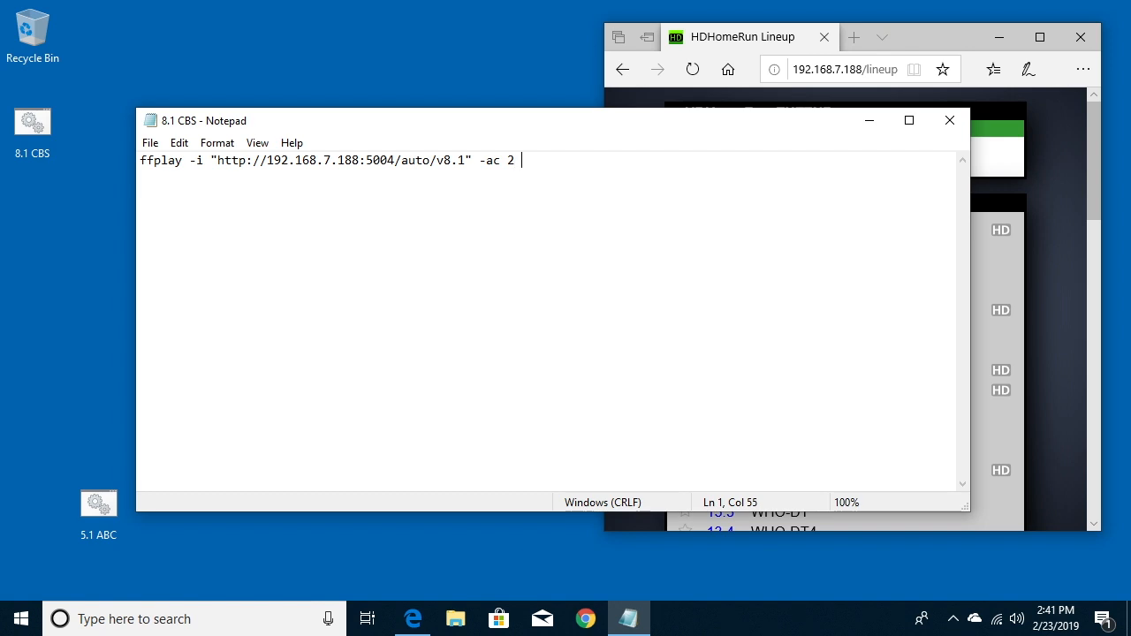
Append -vf "yadif" -fs for deinterlacing and full-screen playback to the 8.1 CBS command
{"action": "type", "text": "-vf"}
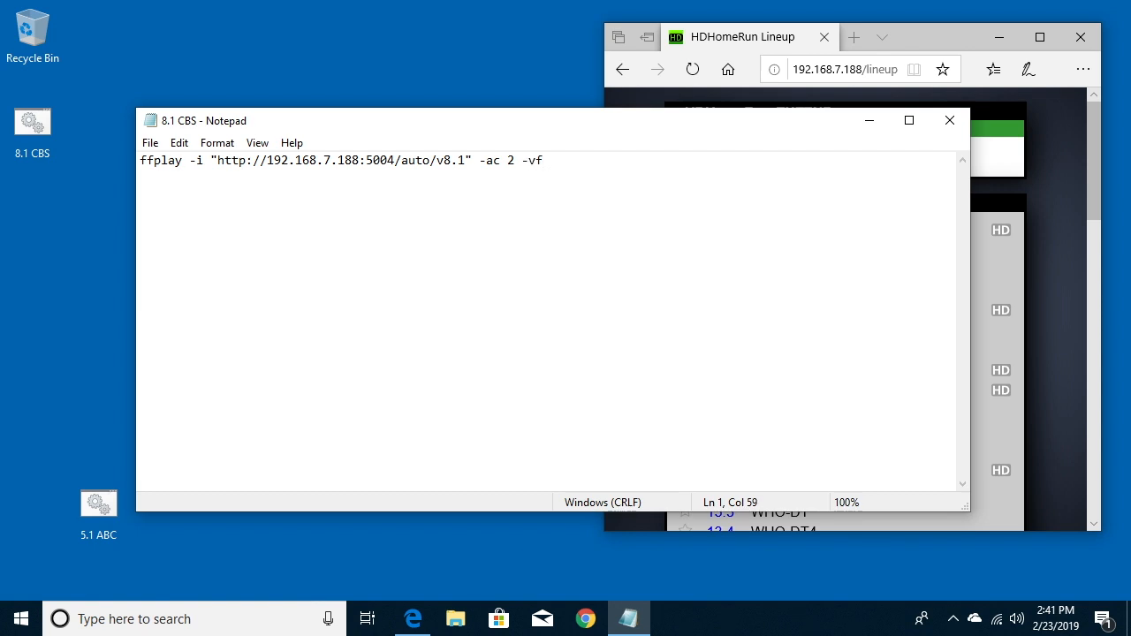
{"action": "type", "text": "\""}
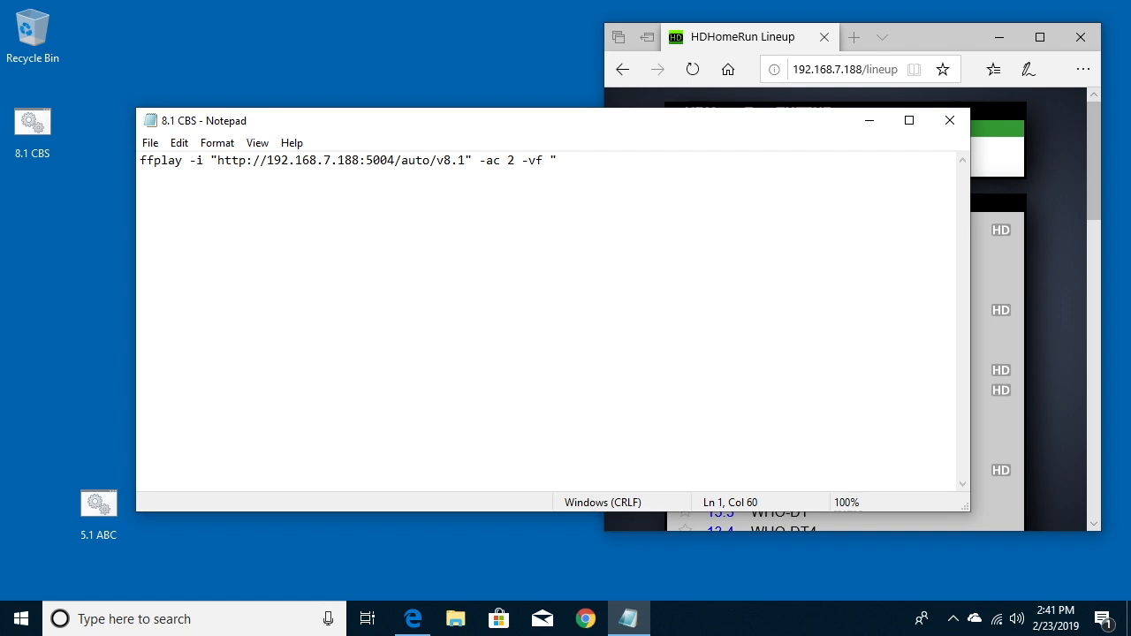
{"action": "type", "text": "yadif"}
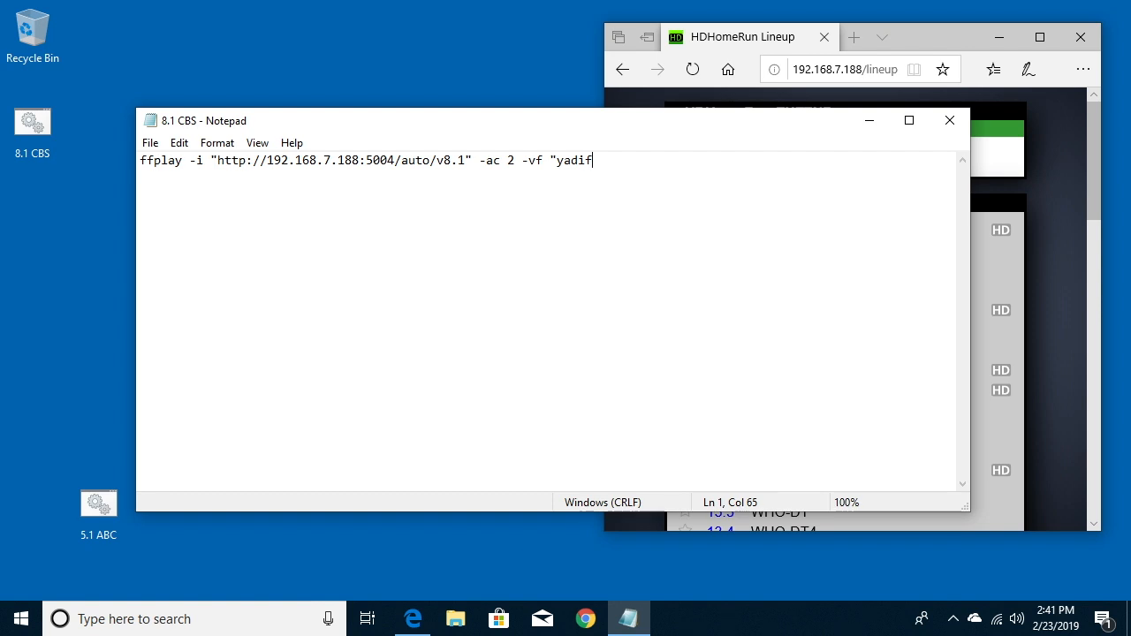
{"action": "type", "text": "\""}
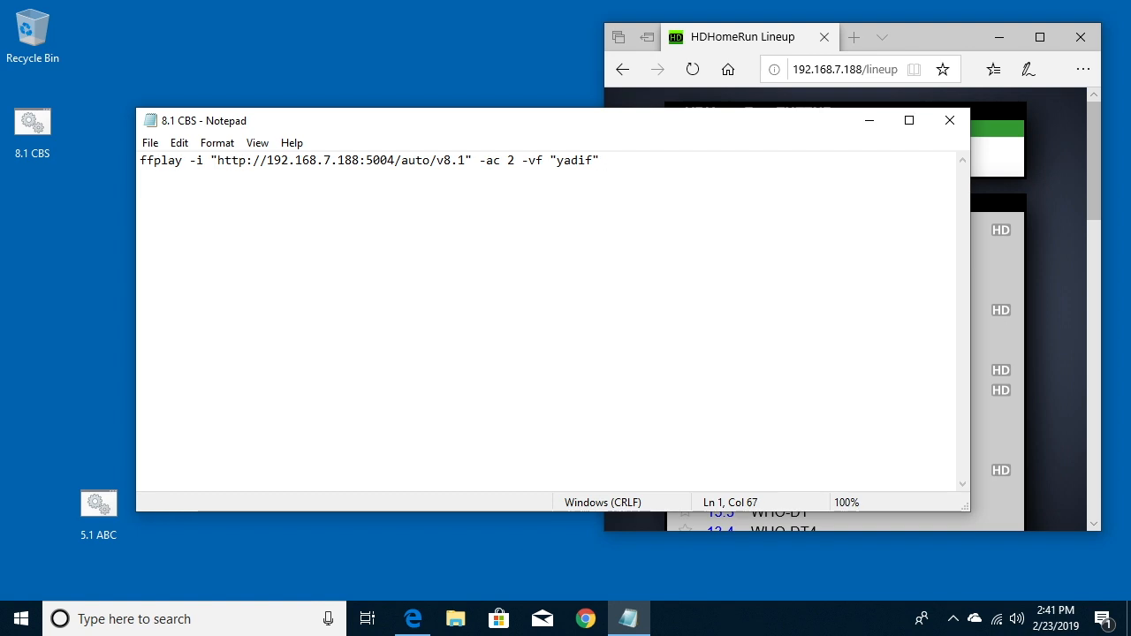
{"action": "type", "text": "-fs"}
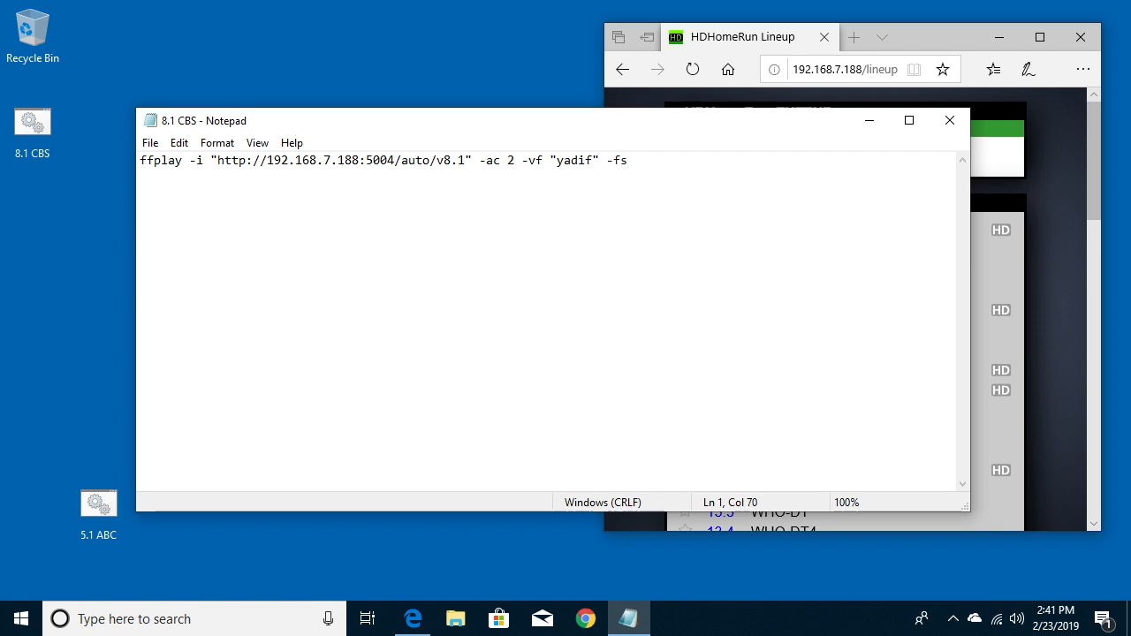
{"action": "mouse_move", "coordinate": [265, 202]}
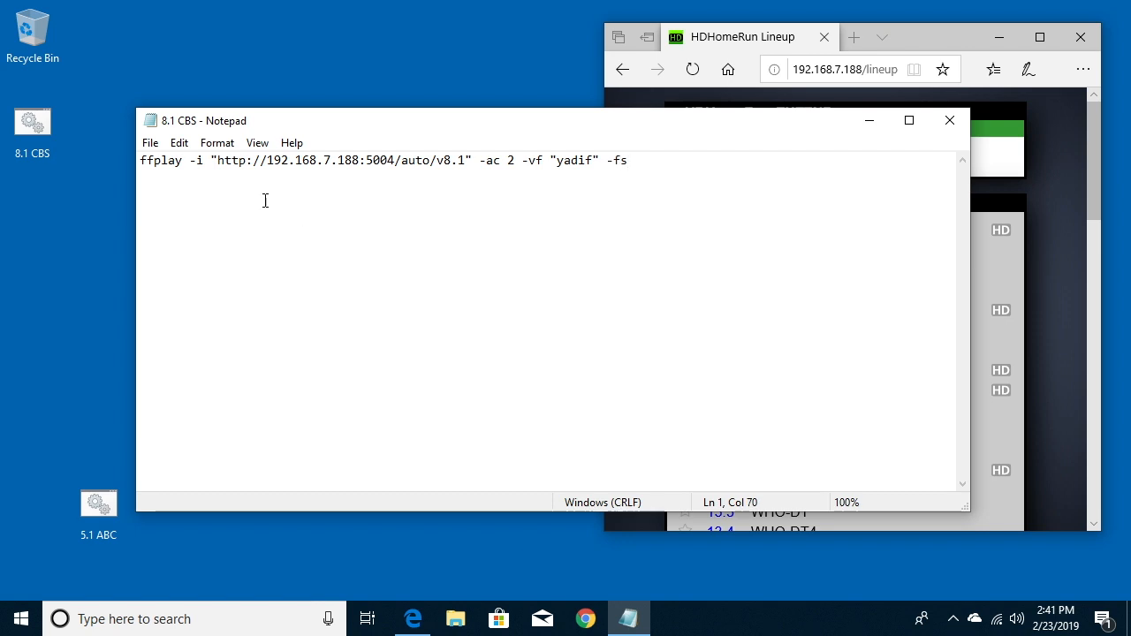
{"action": "left_click", "coordinate": [150, 142]}
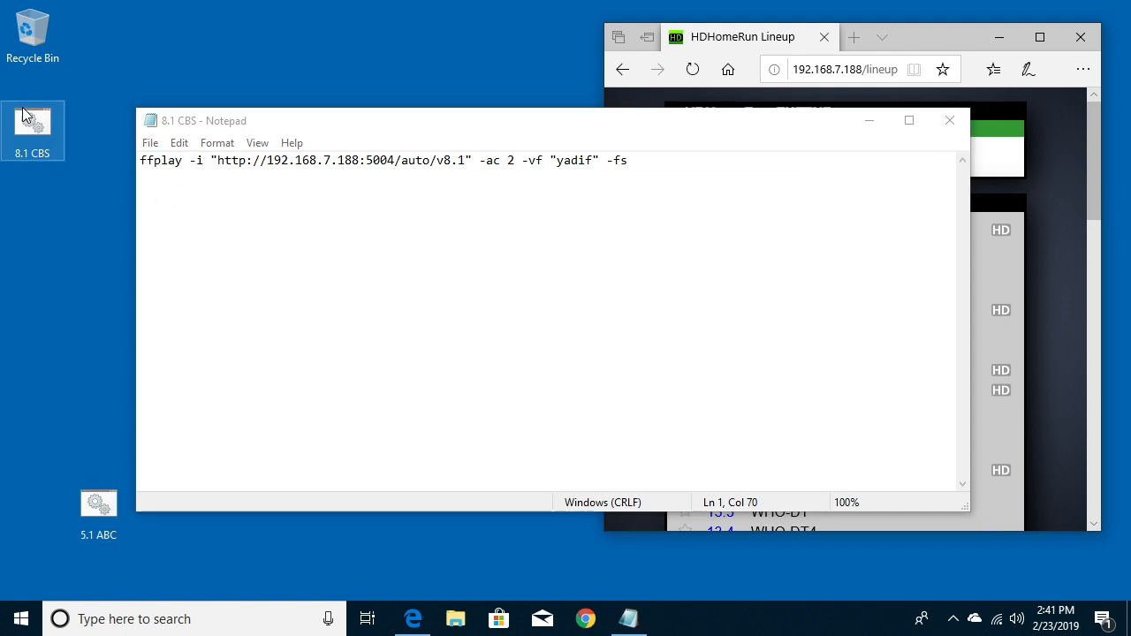
Move the 8.1 CBS file down above 5.1 ABC on the desktop and run it
{"action": "left_click_drag", "start_coordinate": [32, 131], "coordinate": [99, 417]}
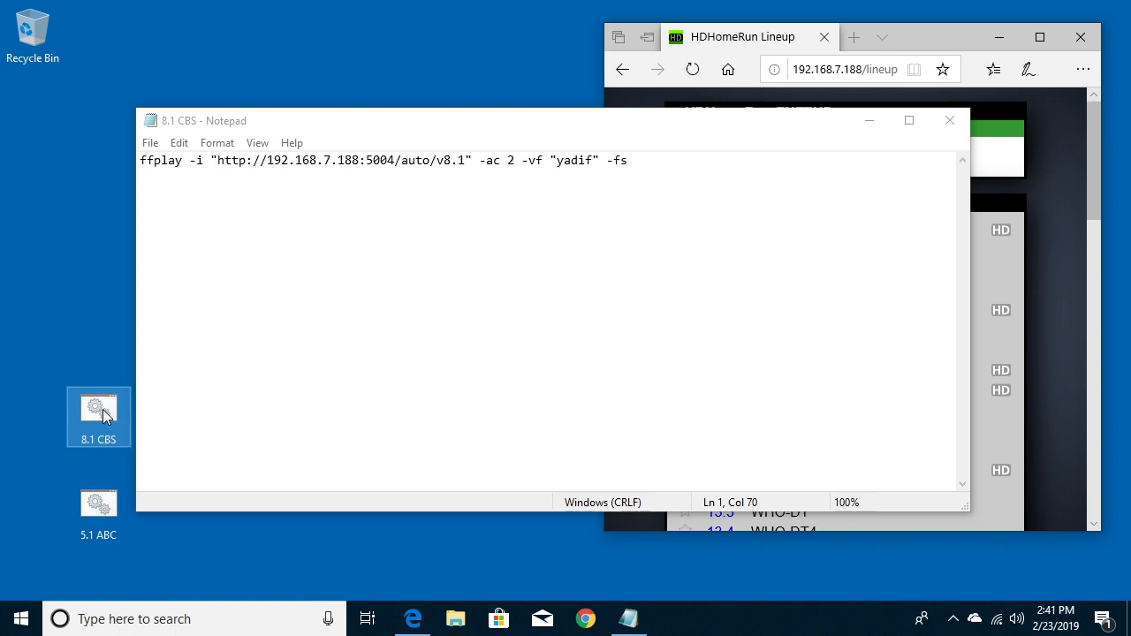
{"action": "double_click", "coordinate": [99, 417]}
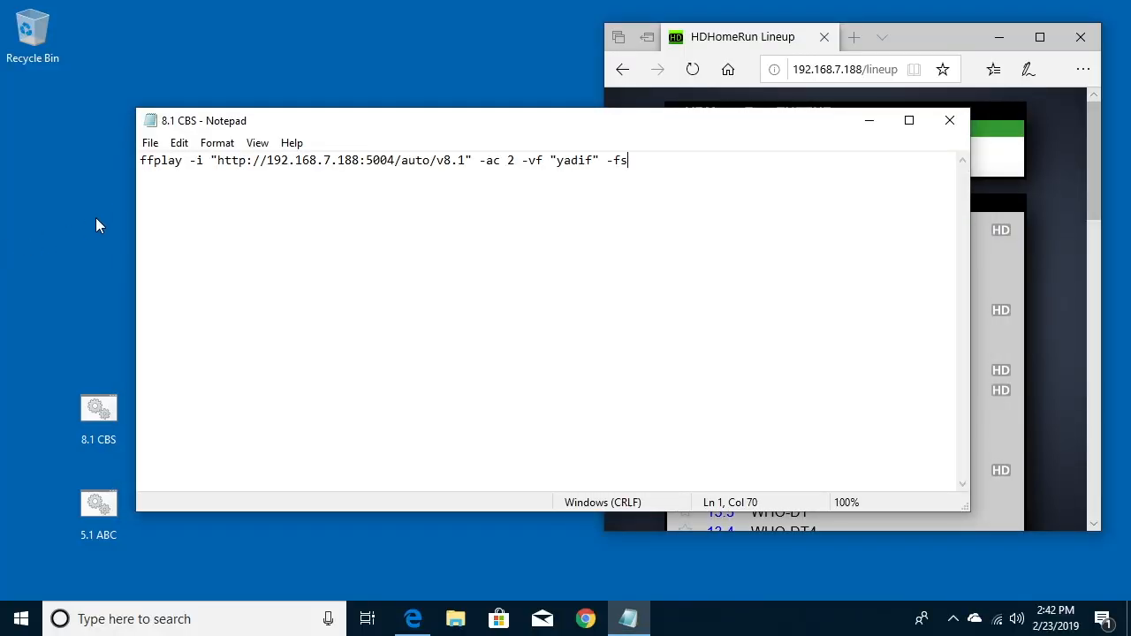
{"action": "mouse_move", "coordinate": [775, 69]}
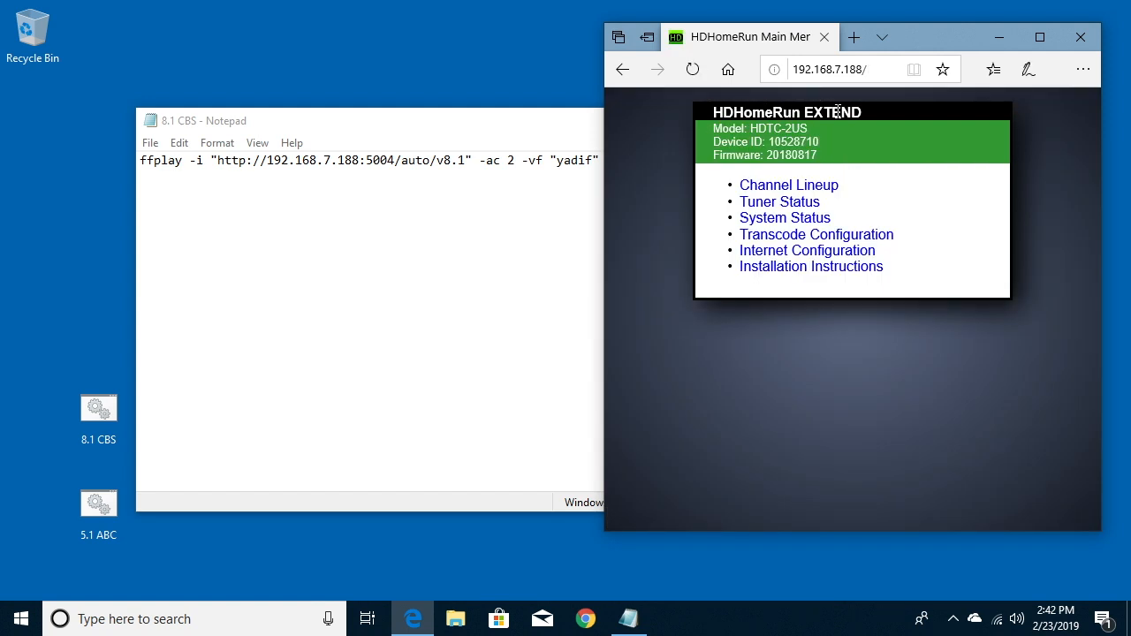
{"action": "mouse_move", "coordinate": [778, 113]}
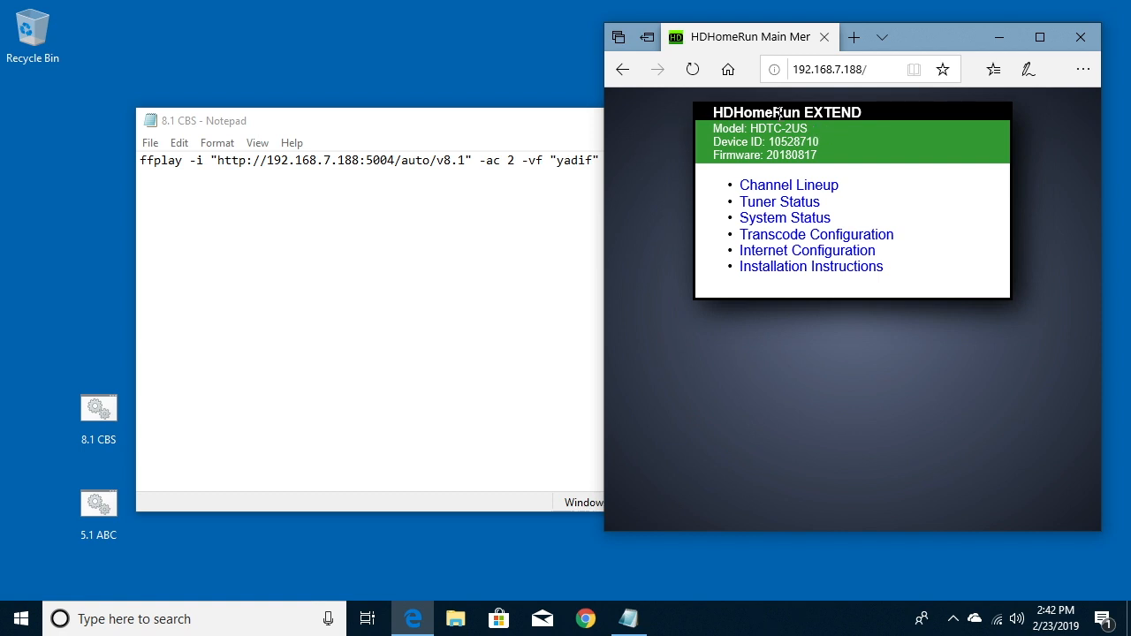
{"action": "mouse_move", "coordinate": [817, 233]}
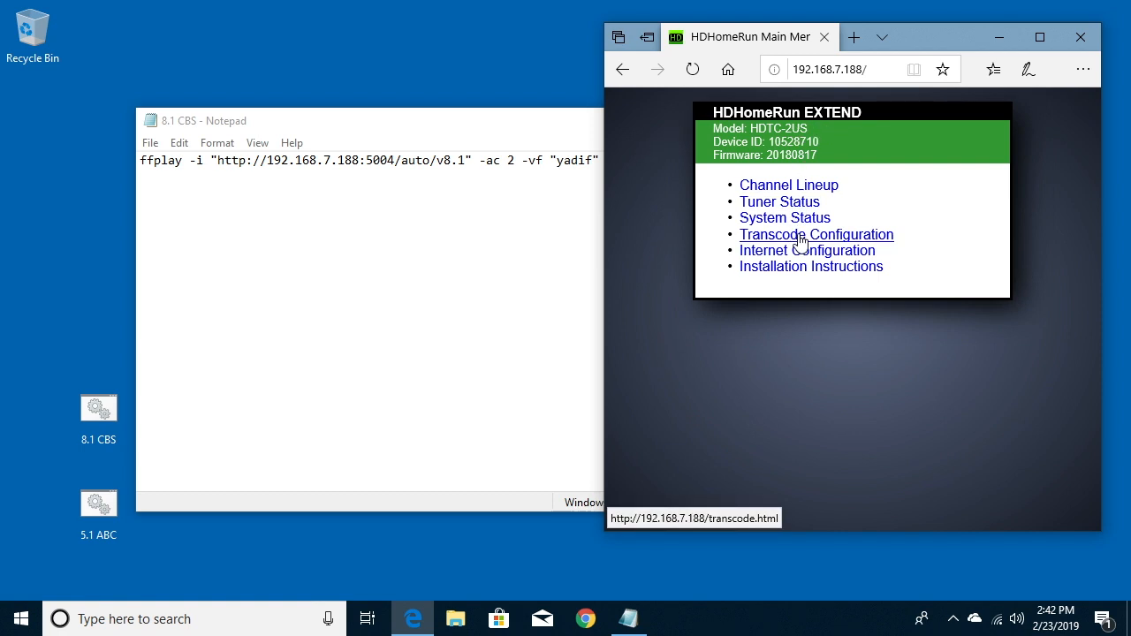
View the HDHomeRun Transcode Configuration page and its list of default transcode profiles
{"action": "left_click", "coordinate": [817, 234]}
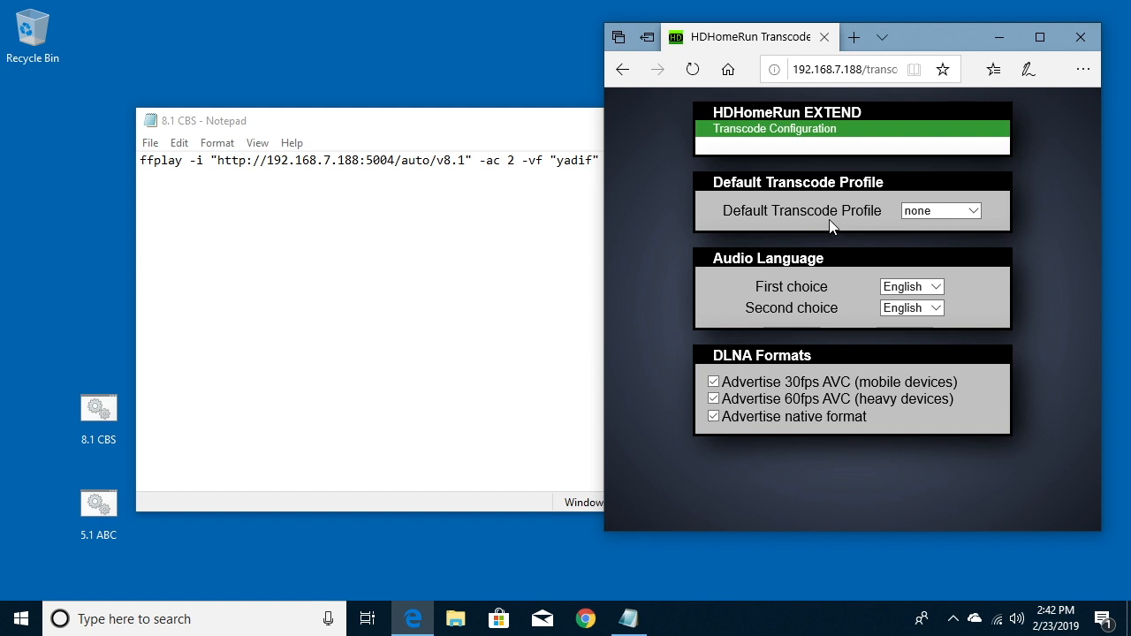
{"action": "mouse_move", "coordinate": [822, 219]}
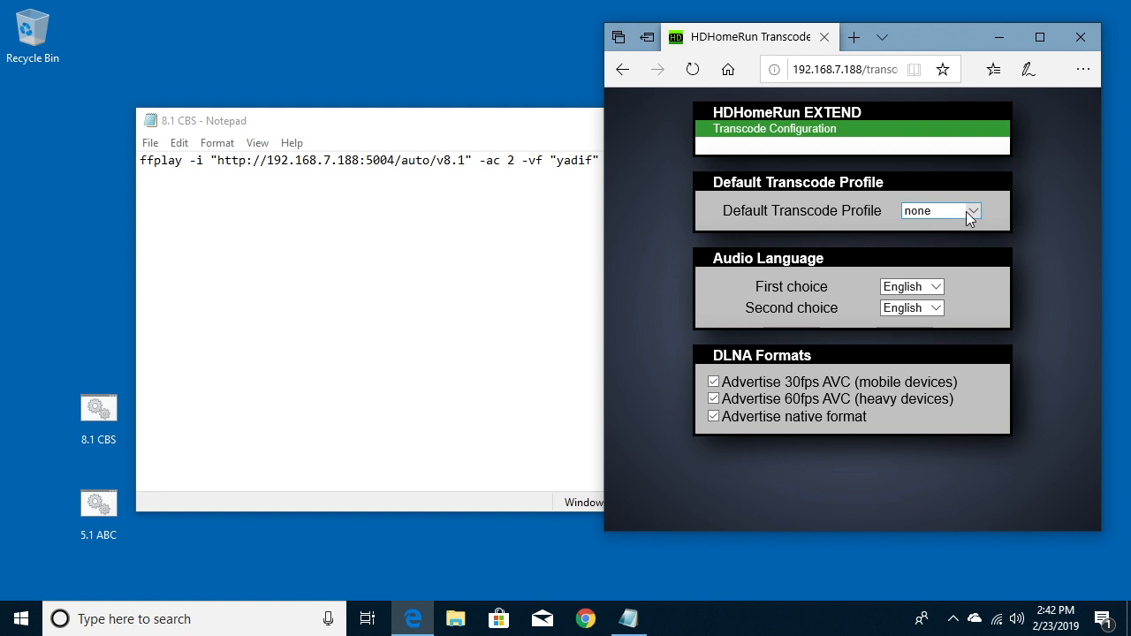
{"action": "left_click", "coordinate": [940, 211]}
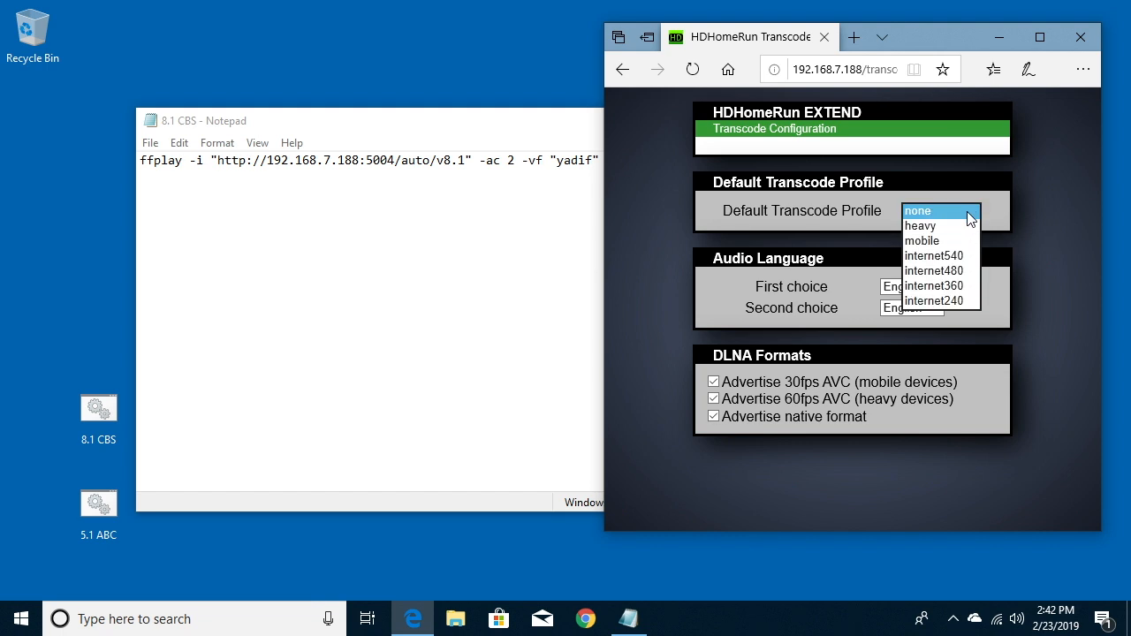
{"action": "mouse_move", "coordinate": [946, 219]}
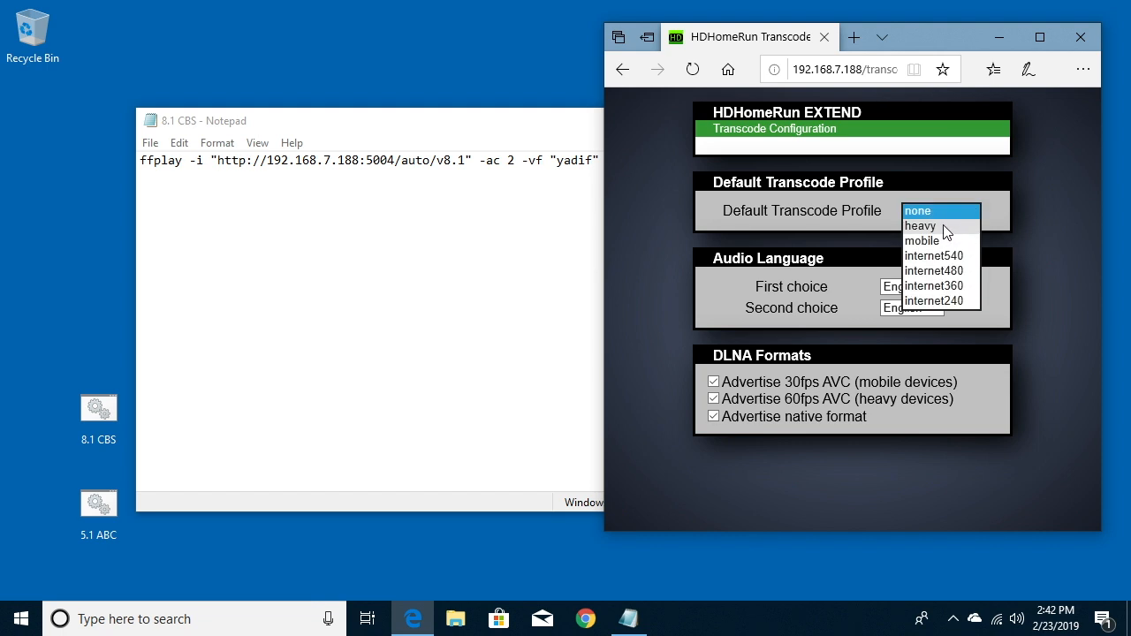
{"action": "mouse_move", "coordinate": [926, 233]}
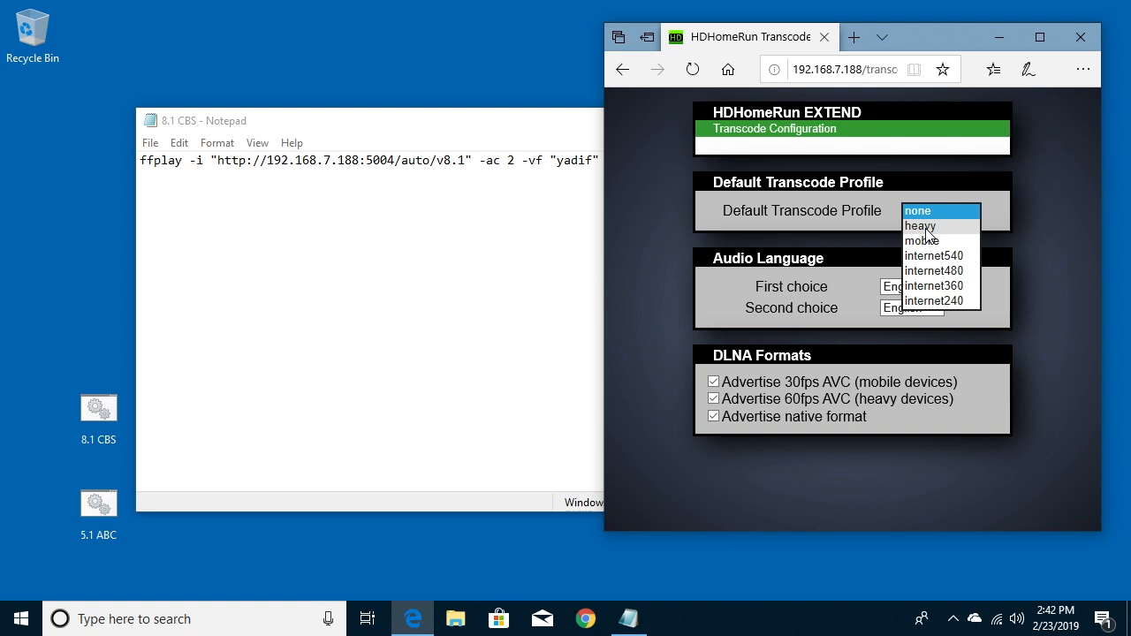
{"action": "mouse_move", "coordinate": [896, 231]}
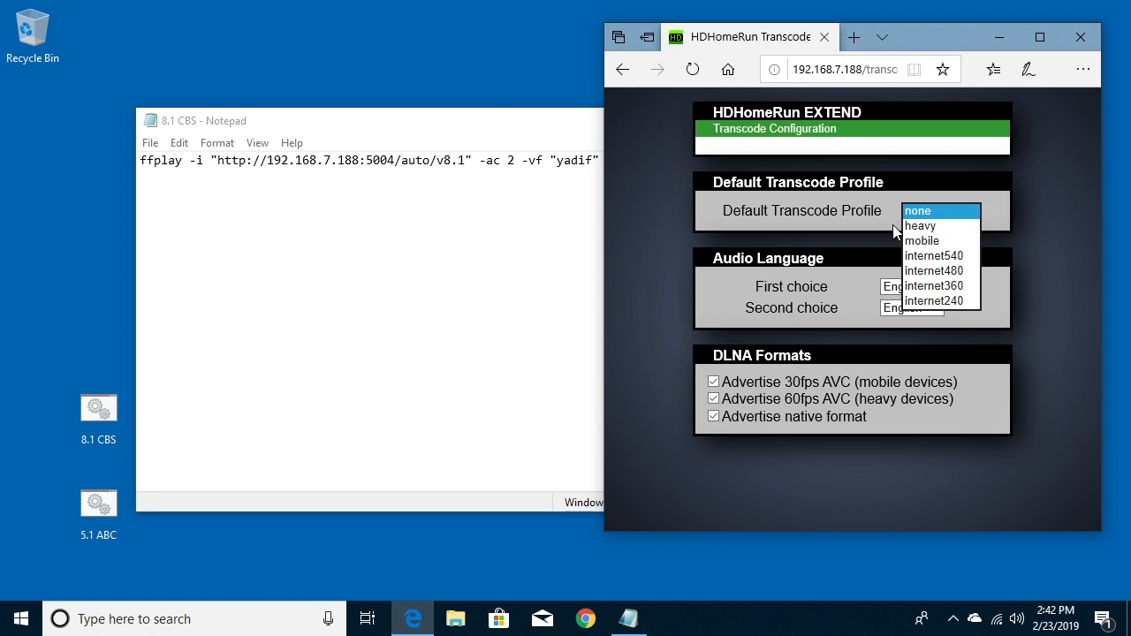
{"action": "mouse_move", "coordinate": [919, 226]}
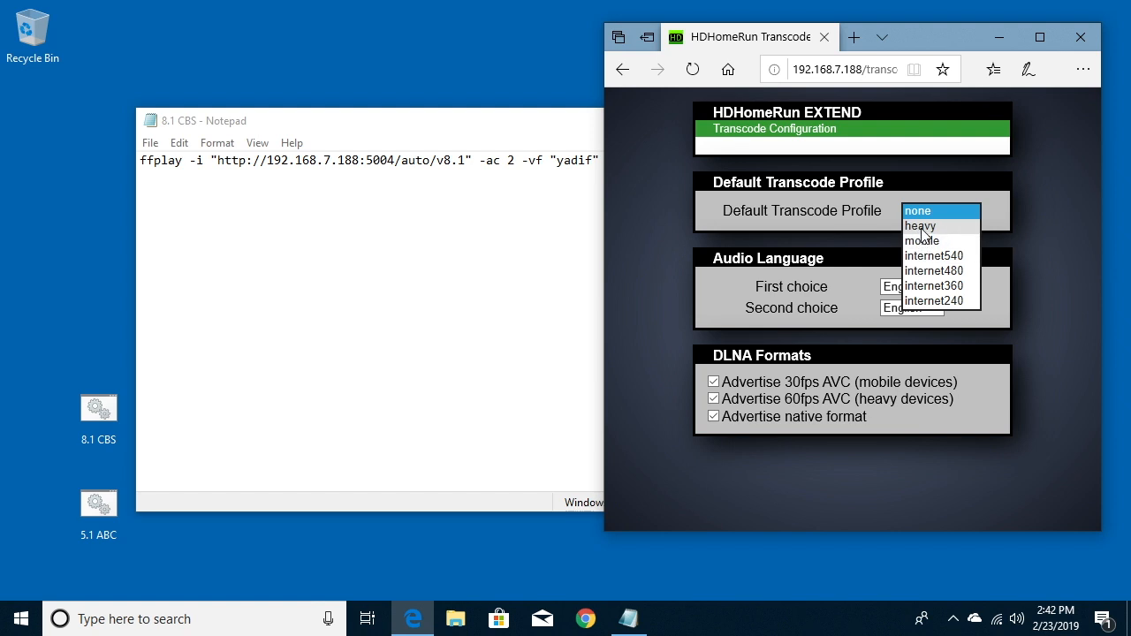
{"action": "mouse_move", "coordinate": [910, 265]}
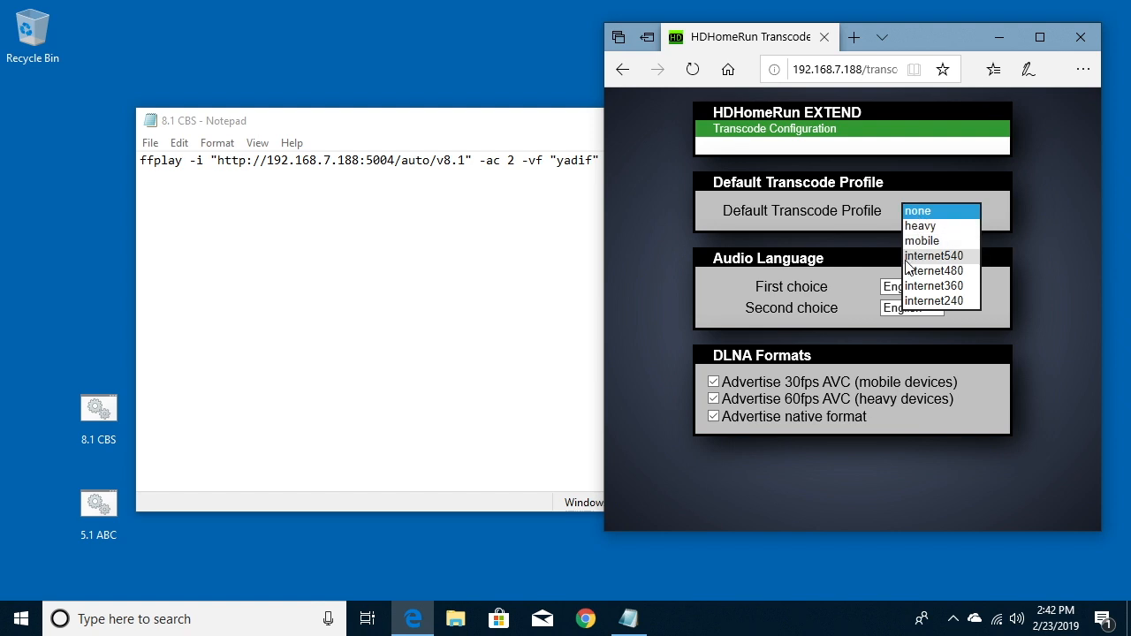
{"action": "mouse_move", "coordinate": [910, 271]}
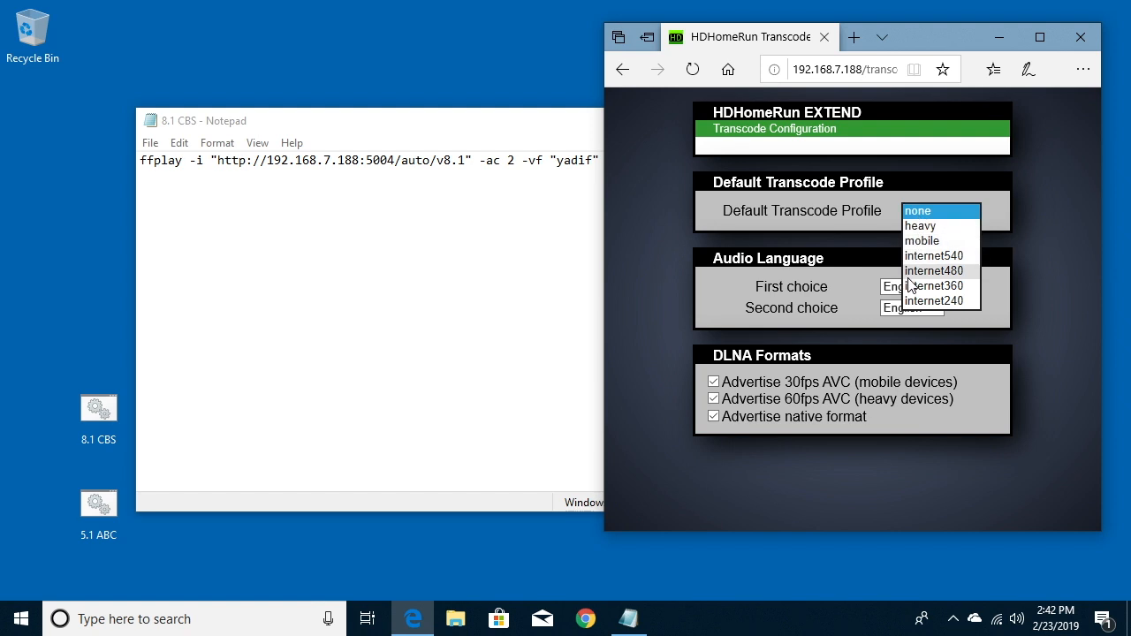
{"action": "mouse_move", "coordinate": [912, 283]}
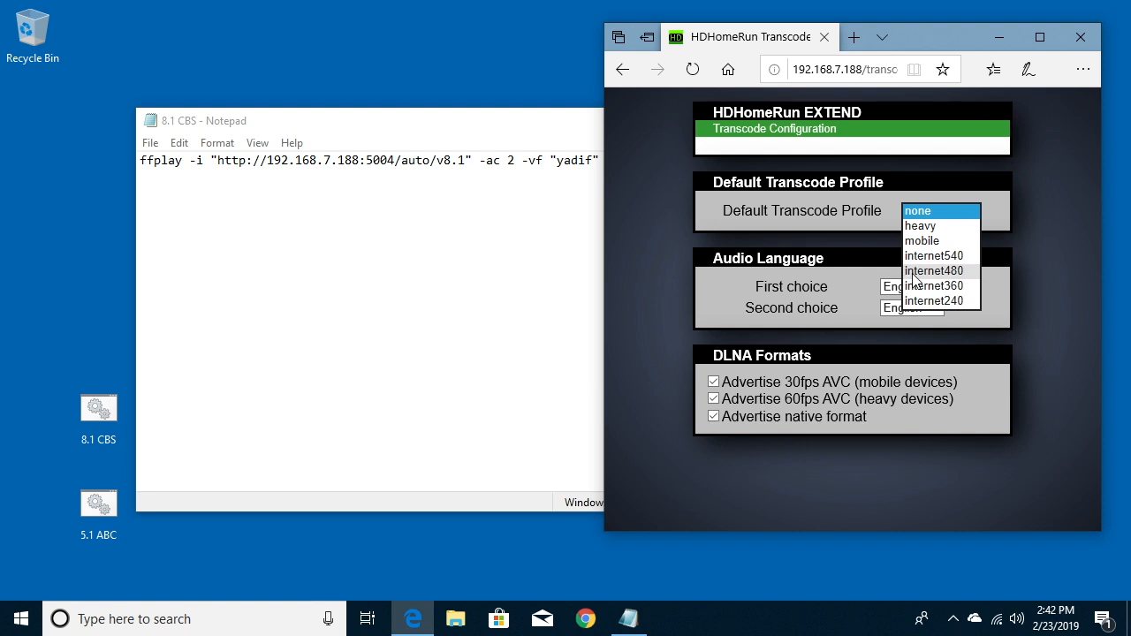
{"action": "mouse_move", "coordinate": [963, 274]}
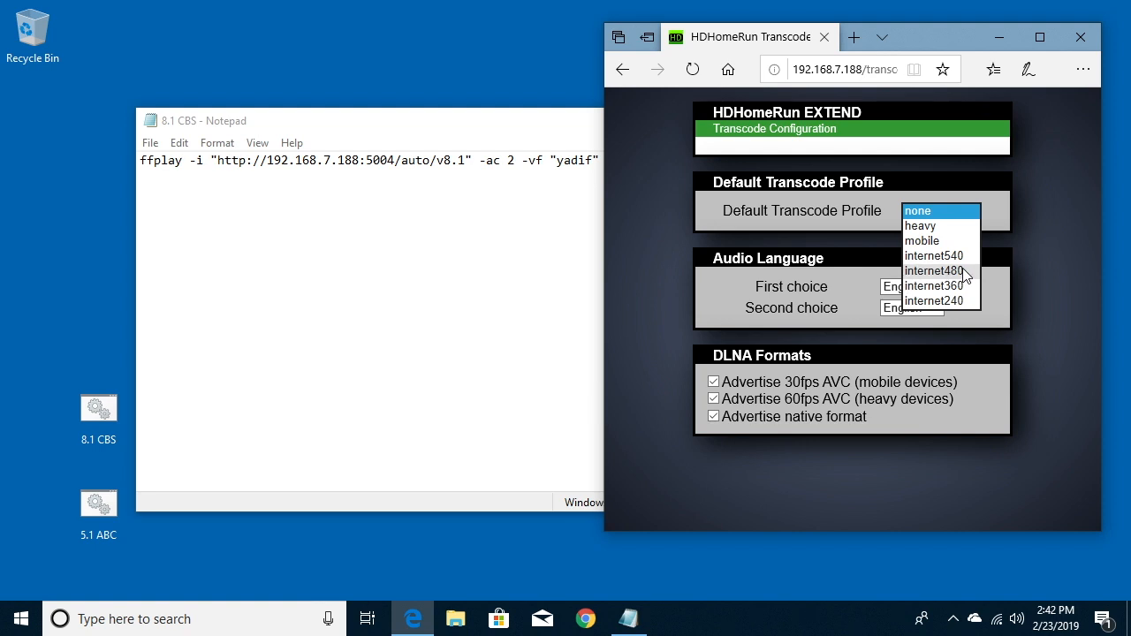
{"action": "mouse_move", "coordinate": [888, 269]}
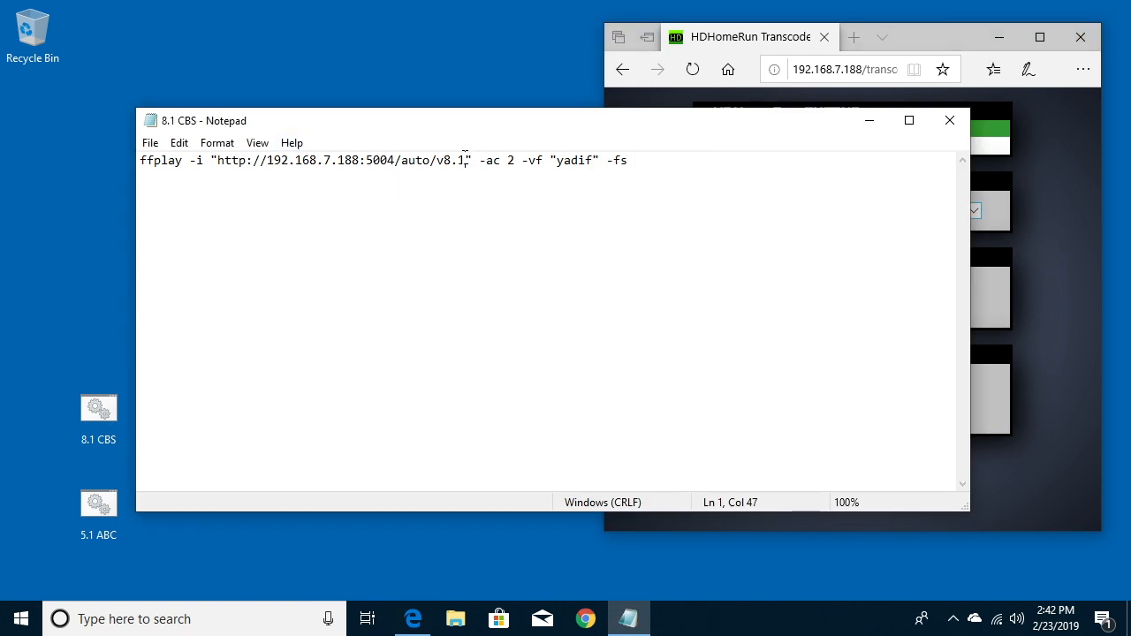
Append ?transcode=internet480 to the 8.1 stream address in the CBS command
{"action": "type", "text": "?"}
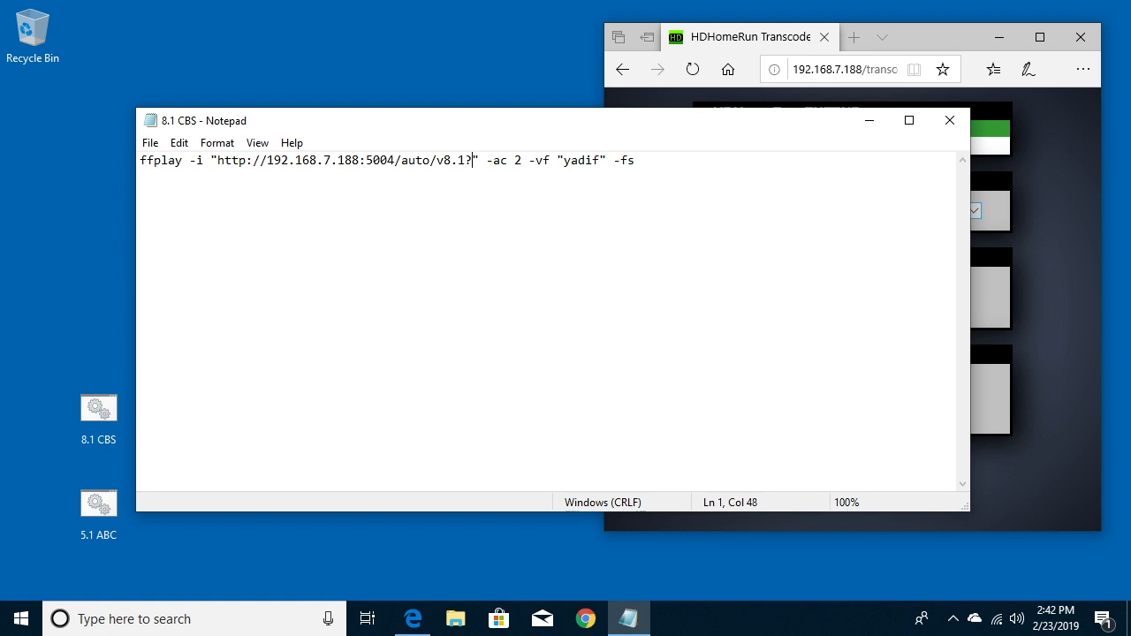
{"action": "type", "text": "tran"}
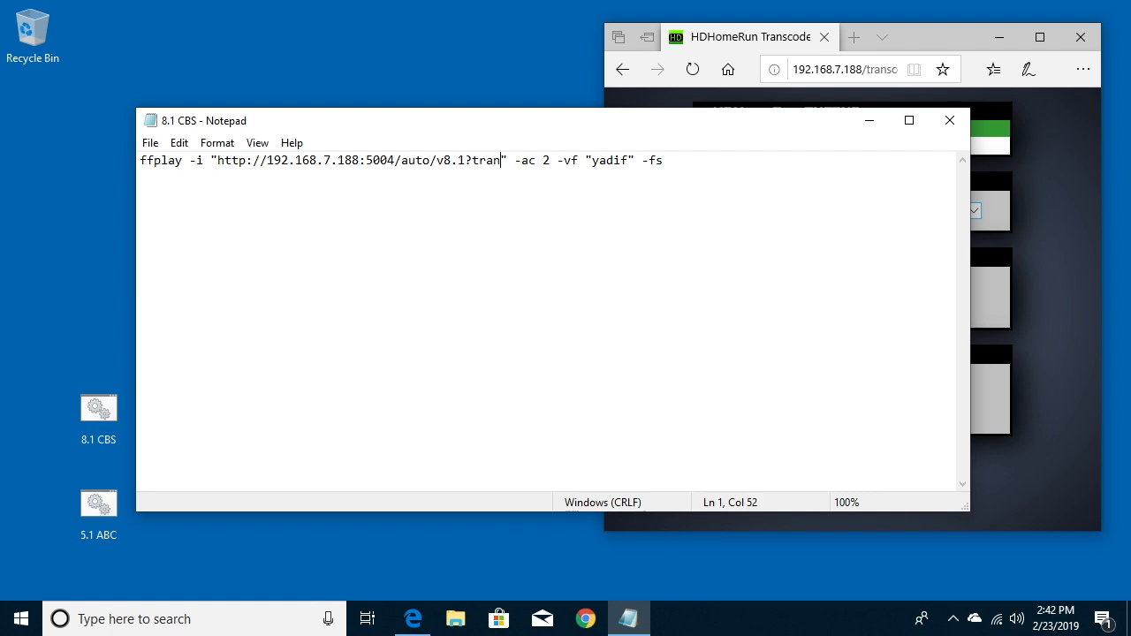
{"action": "type", "text": "scode=inter"}
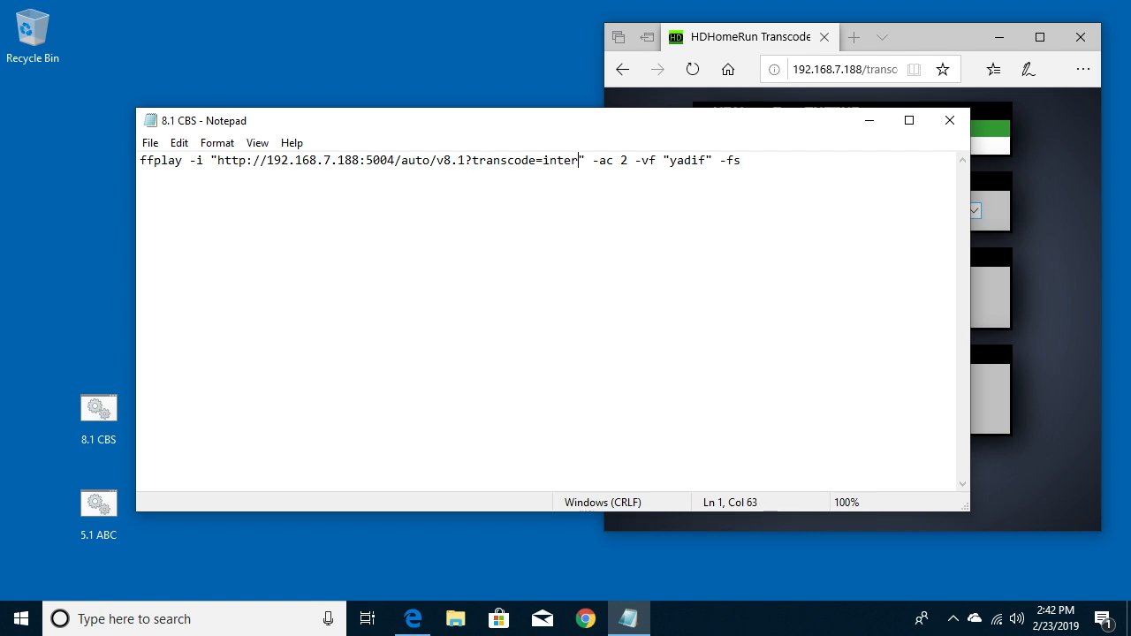
{"action": "type", "text": "net4"}
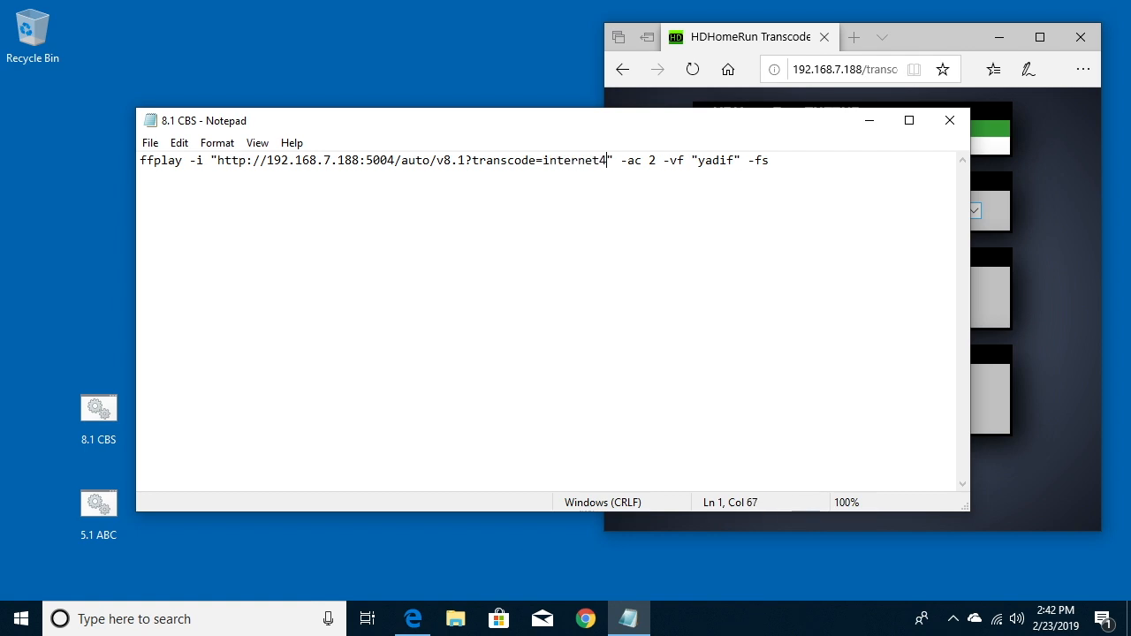
{"action": "type", "text": "80"}
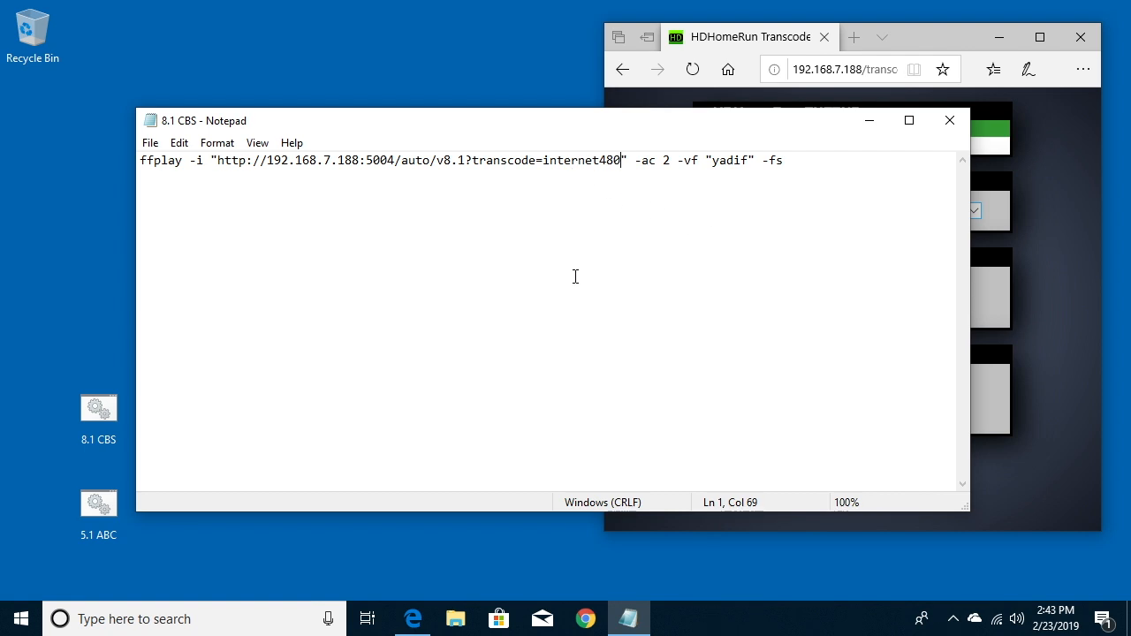
Run the 8.1 CBS batch file at internet480 quality, then close the ffplay window
{"action": "left_click", "coordinate": [150, 141]}
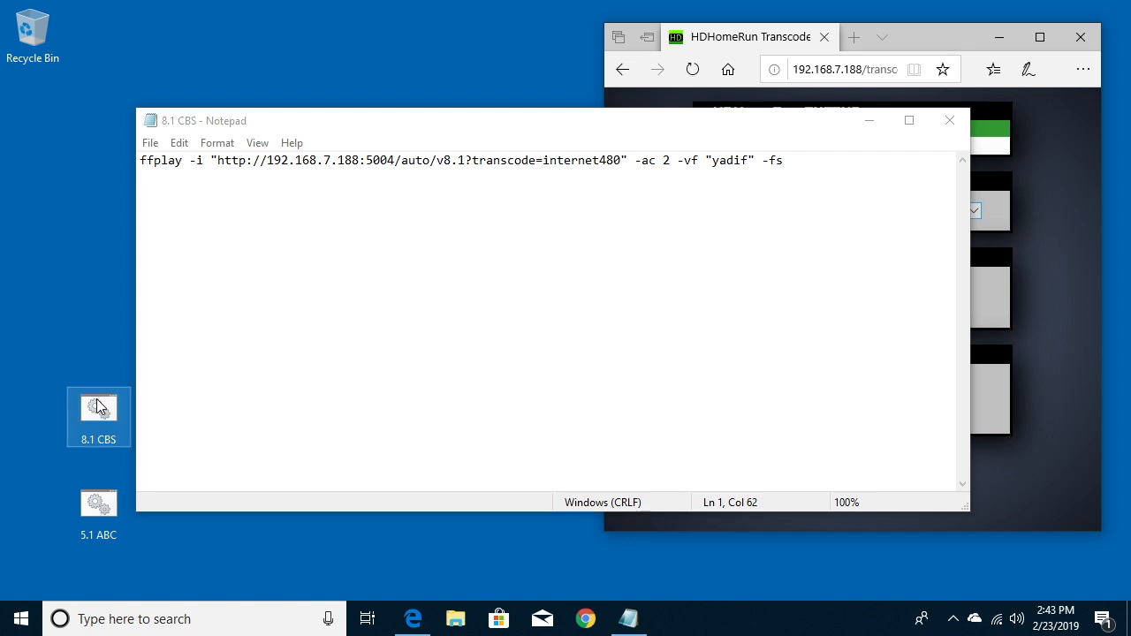
{"action": "mouse_move", "coordinate": [110, 405]}
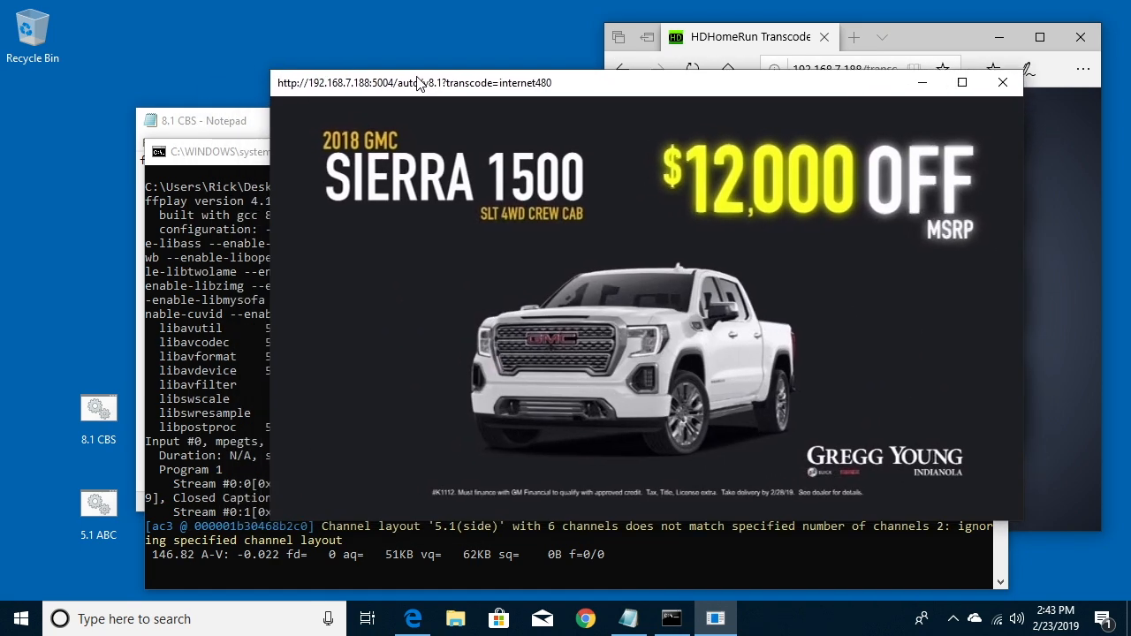
{"action": "left_click", "coordinate": [204, 120]}
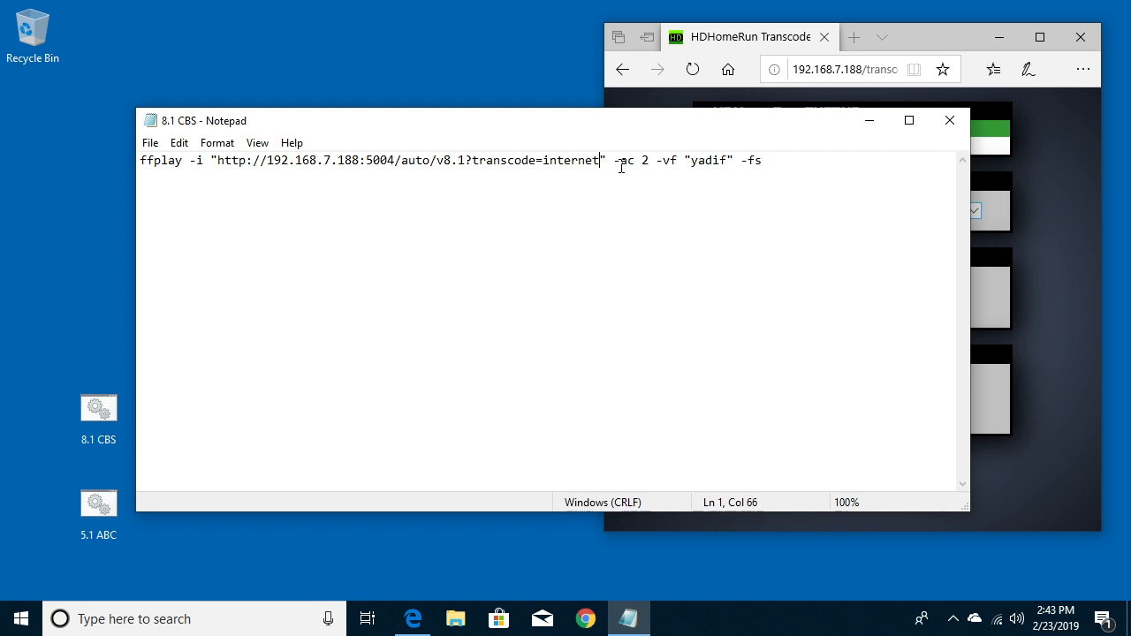
Change the CBS transcode profile to internet240 and run the updated batch file
{"action": "type", "text": "240"}
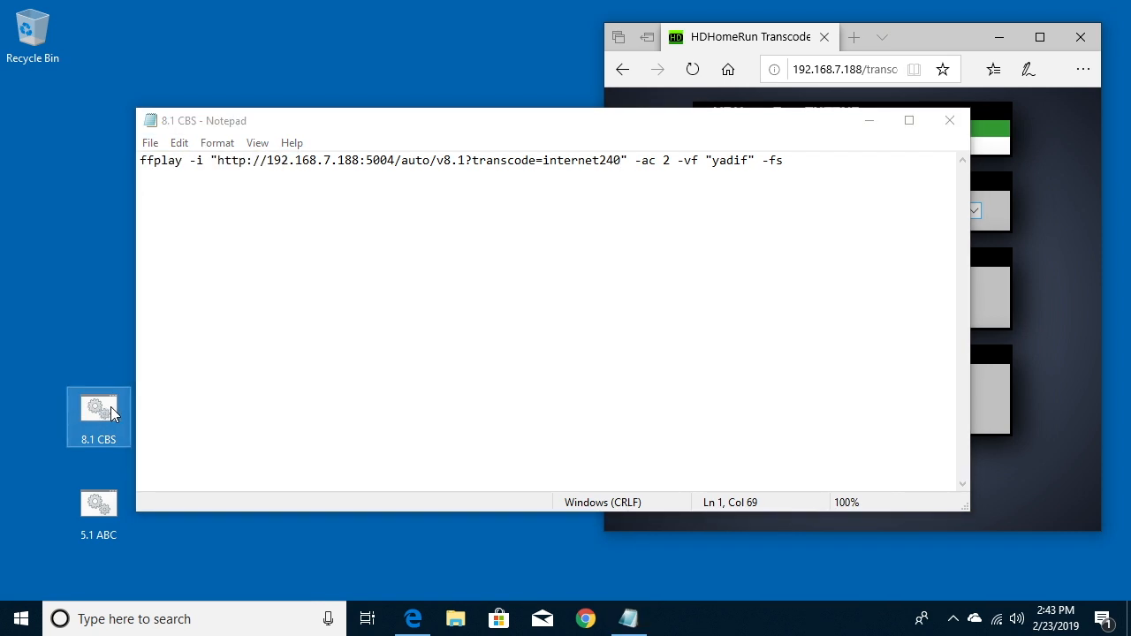
{"action": "double_click", "coordinate": [99, 411]}
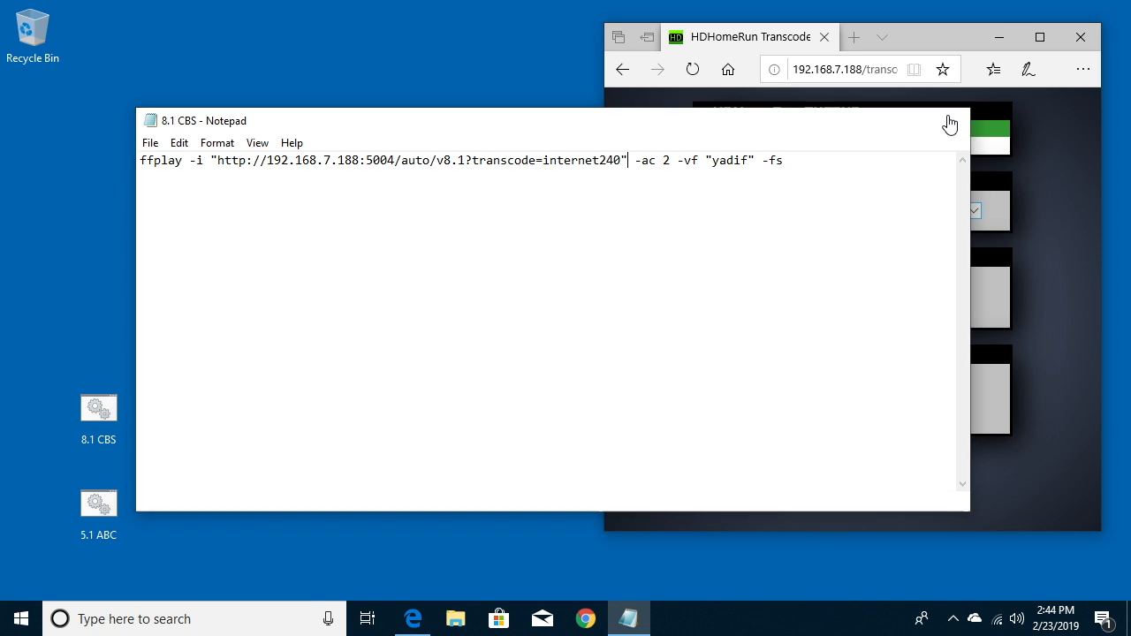
Copy 8.1 CBS on the desktop, rename the copy '13.1 NBC', and open it in Notepad for editing
{"action": "right_click", "coordinate": [99, 408]}
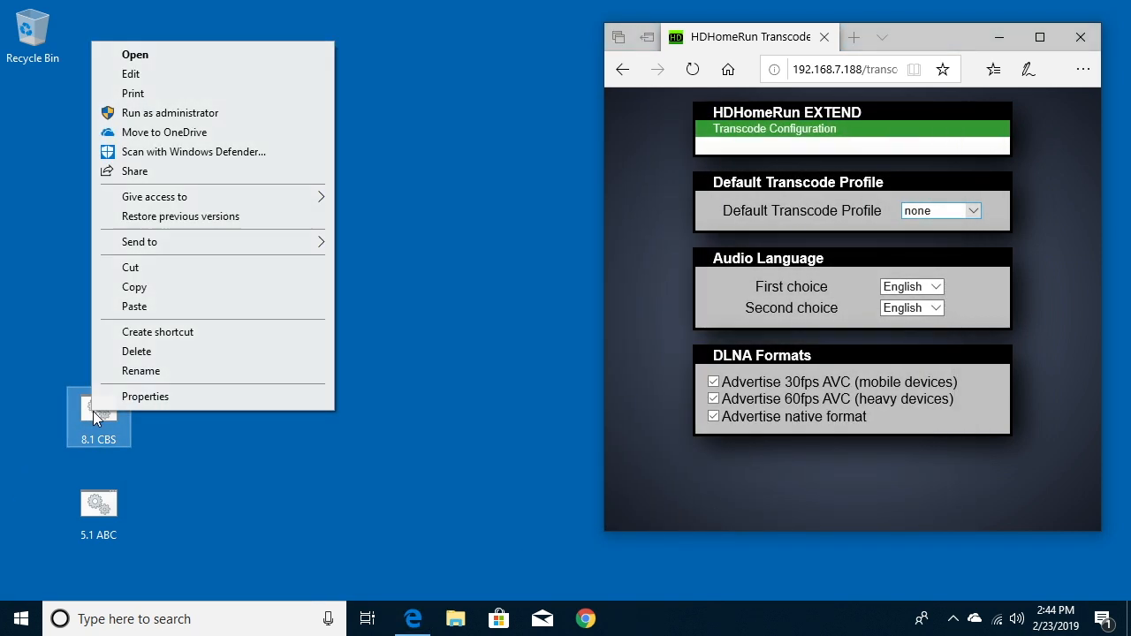
{"action": "left_click", "coordinate": [134, 286]}
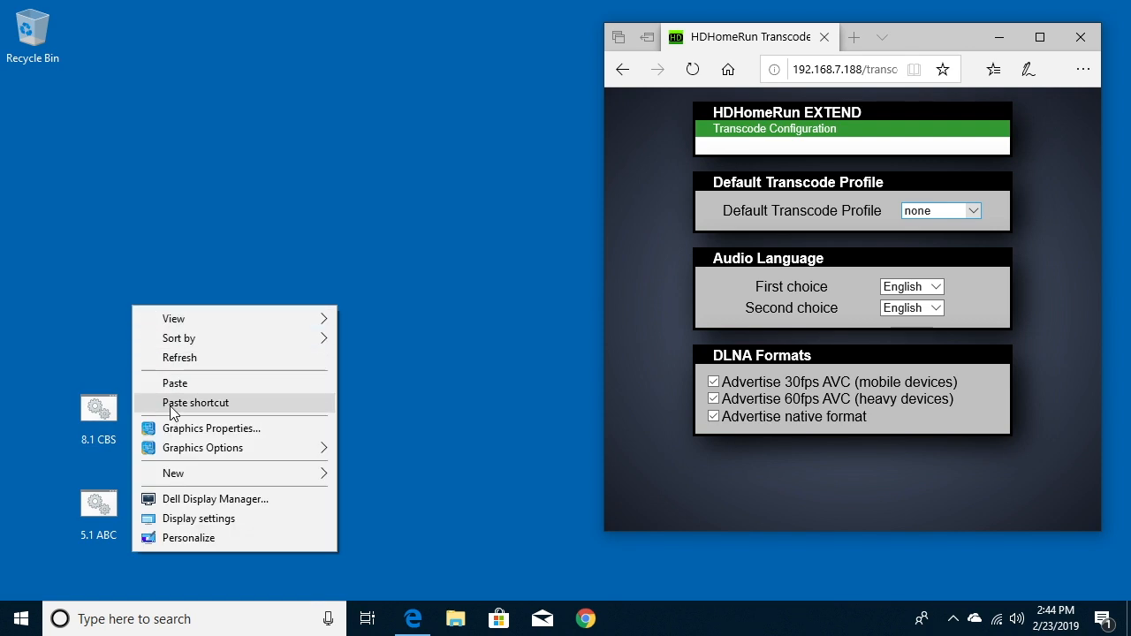
{"action": "left_click", "coordinate": [194, 404]}
{"action": "type", "text": "13.1 NB"}
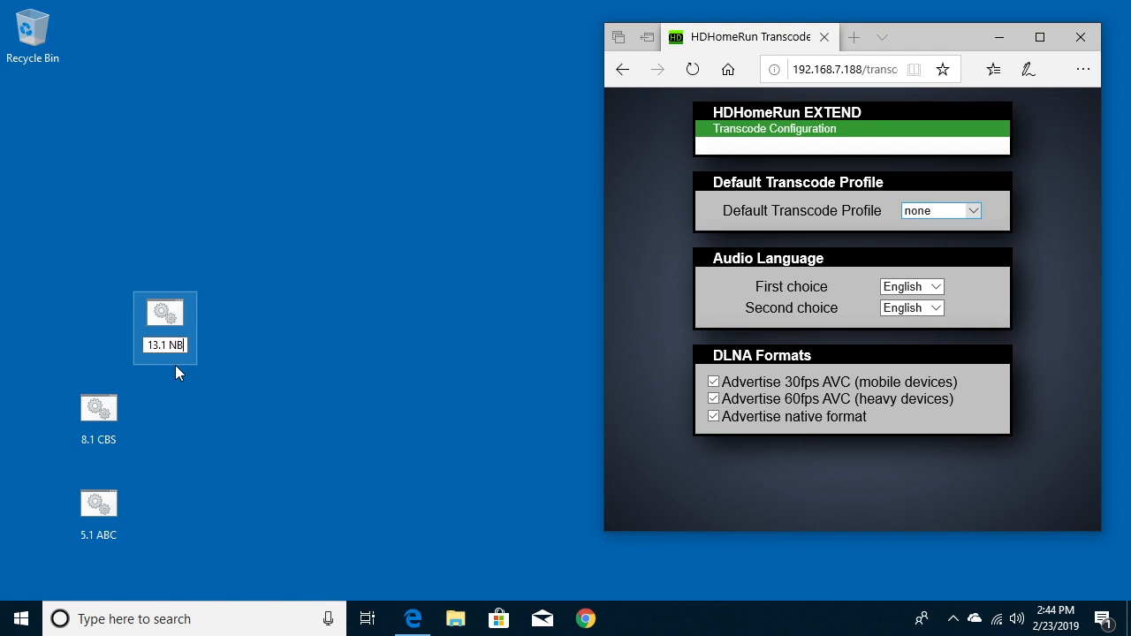
{"action": "type", "text": "C"}
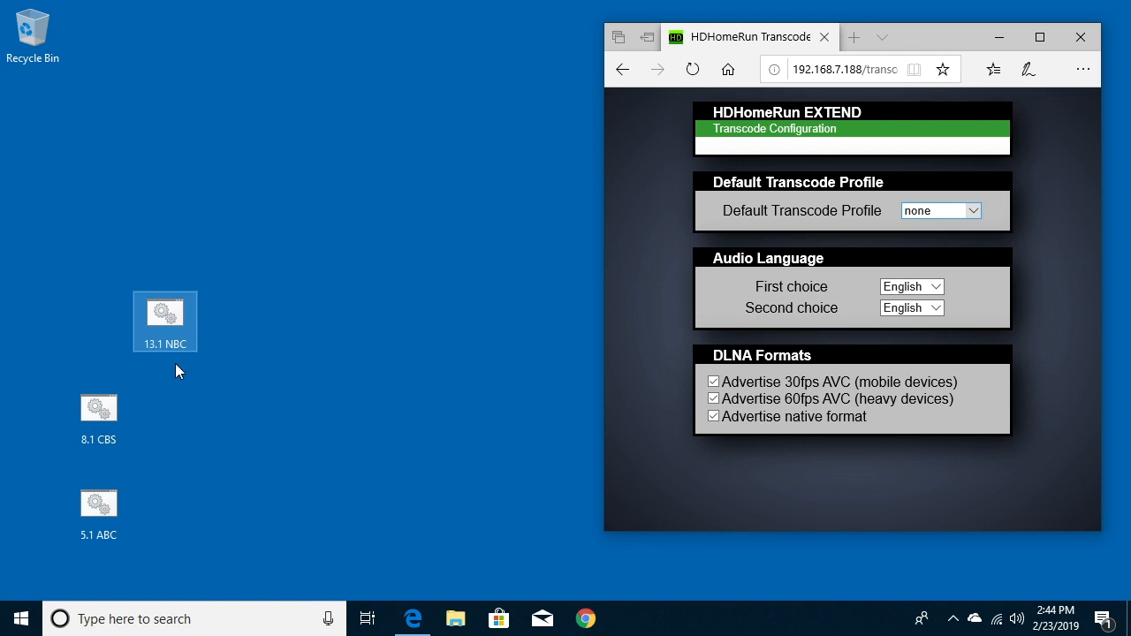
{"action": "right_click", "coordinate": [165, 318]}
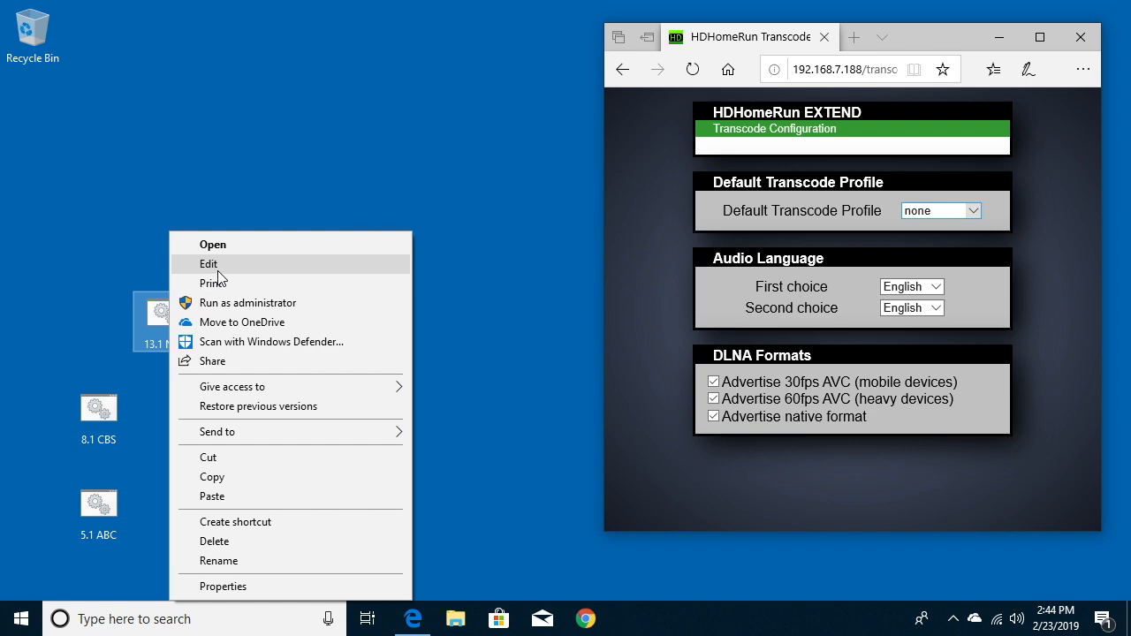
{"action": "left_click", "coordinate": [208, 263]}
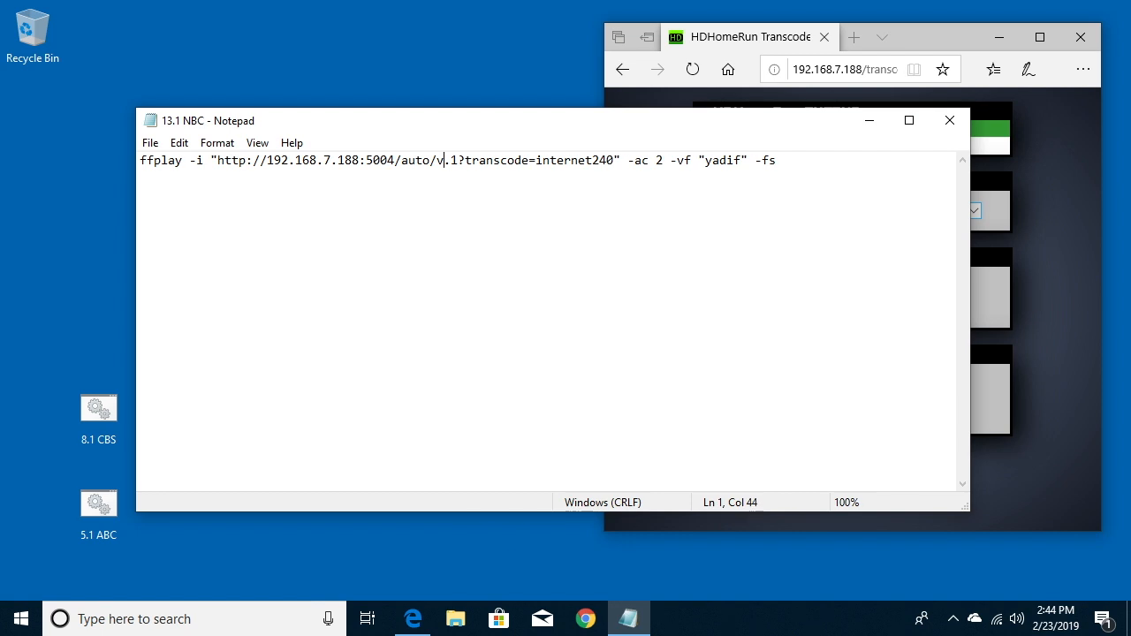
Change the stream address in the NBC batch file from v8.1 to v13.1
{"action": "type", "text": "13"}
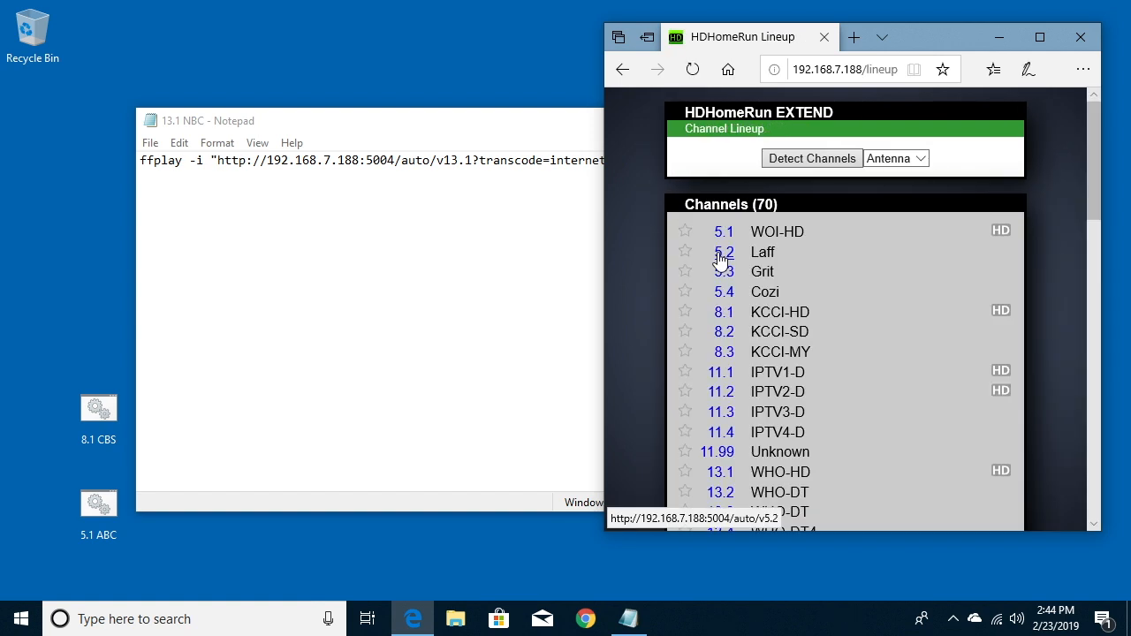
{"action": "mouse_move", "coordinate": [721, 393]}
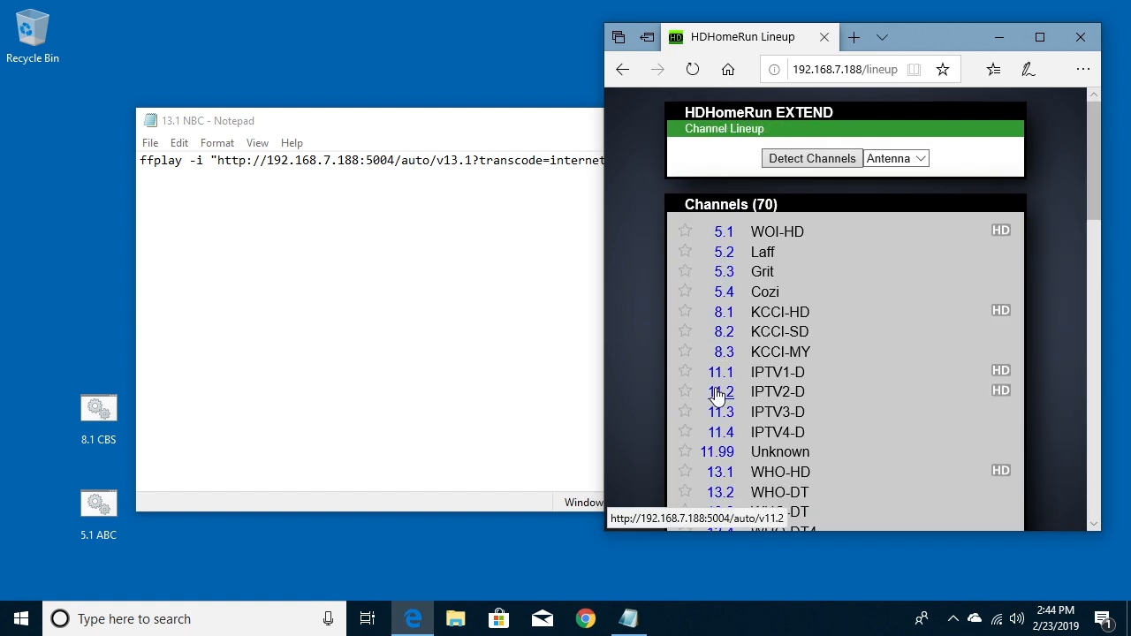
{"action": "mouse_move", "coordinate": [716, 442]}
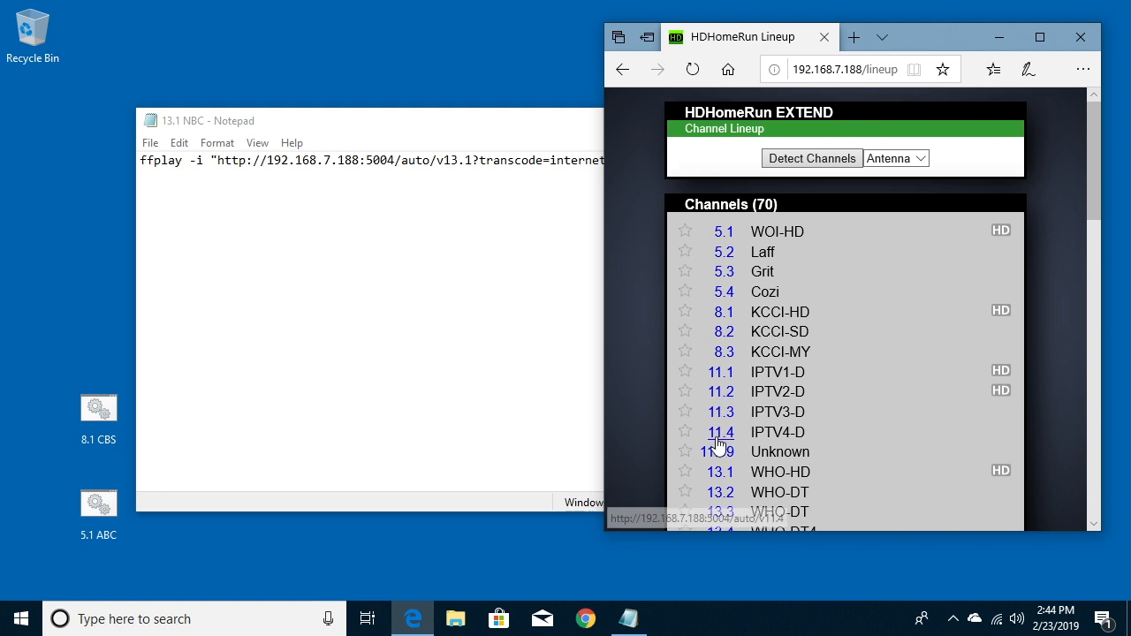
{"action": "mouse_move", "coordinate": [838, 414]}
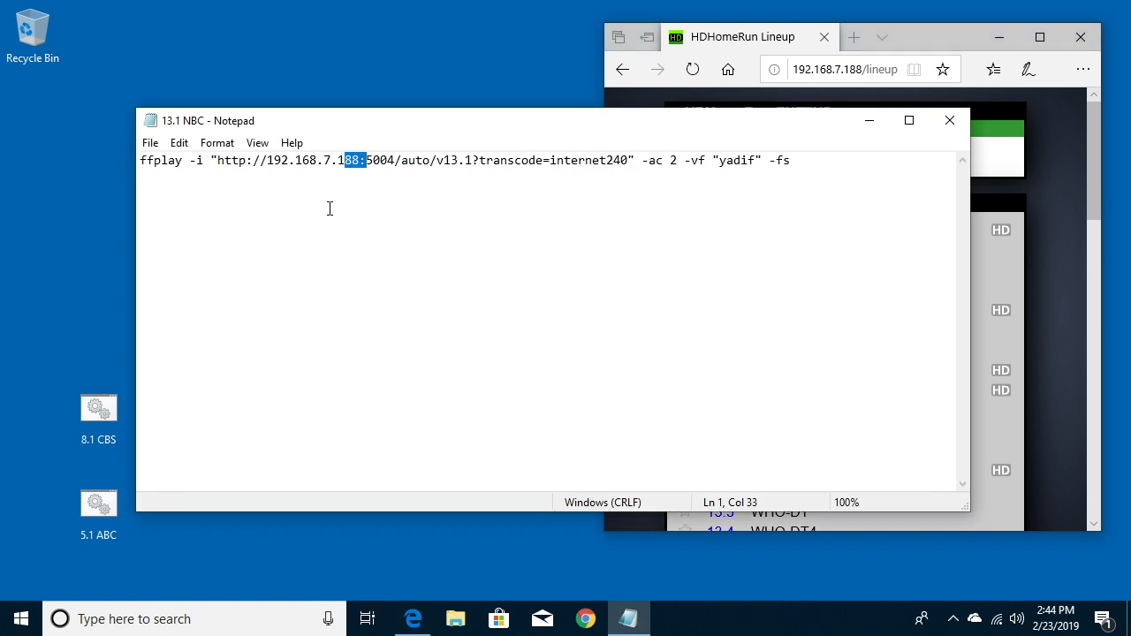
{"action": "left_click", "coordinate": [151, 142]}
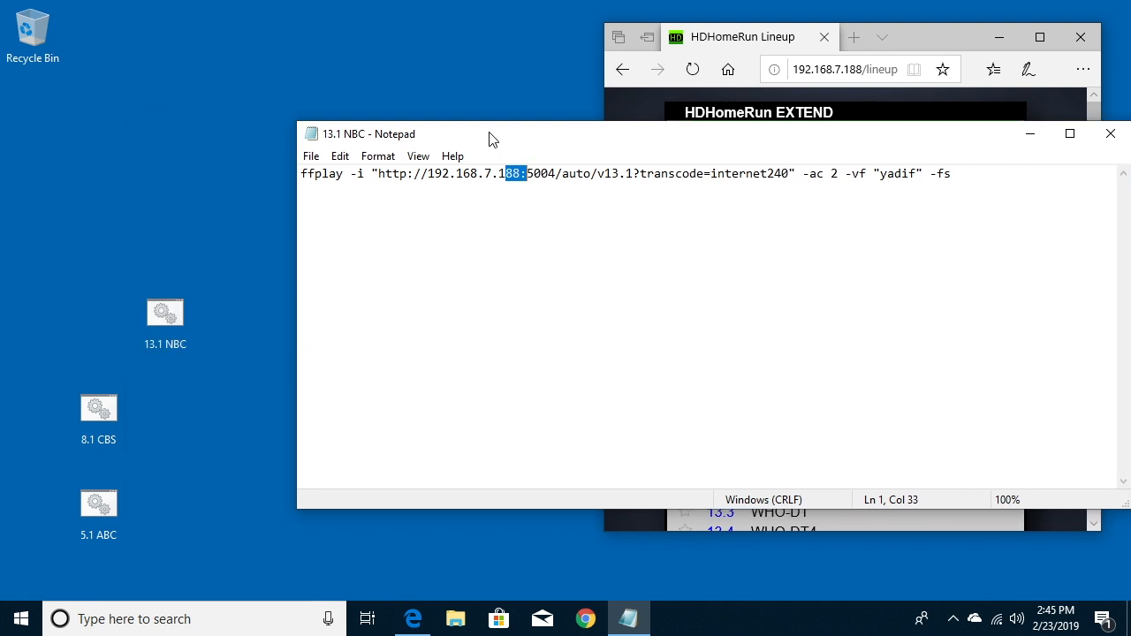
{"action": "left_click", "coordinate": [165, 314]}
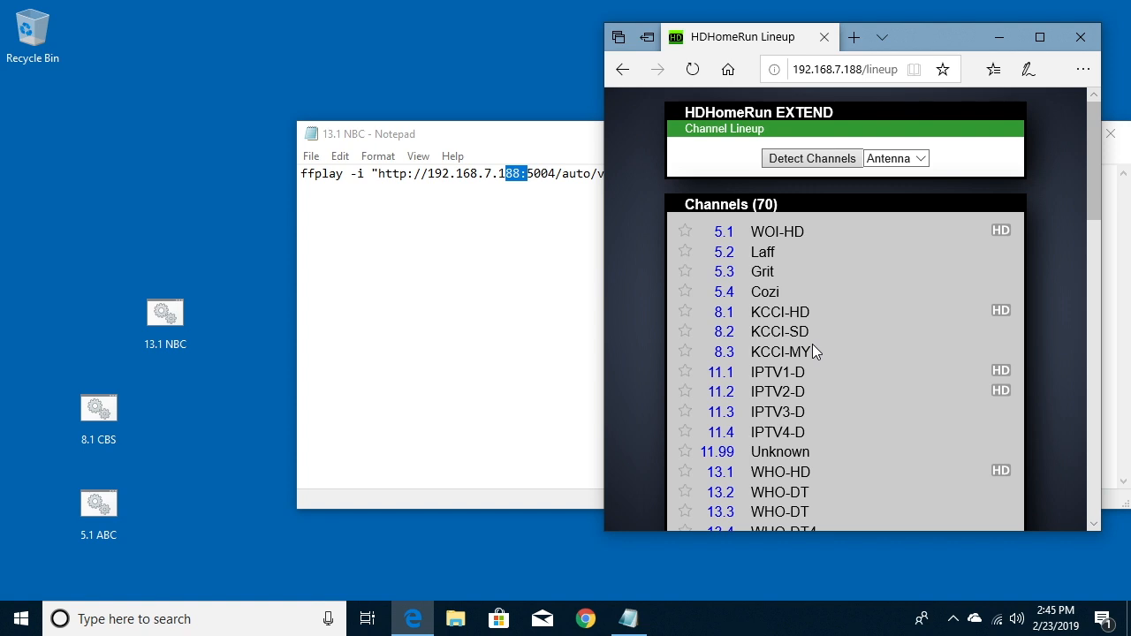
{"action": "mouse_move", "coordinate": [813, 371]}
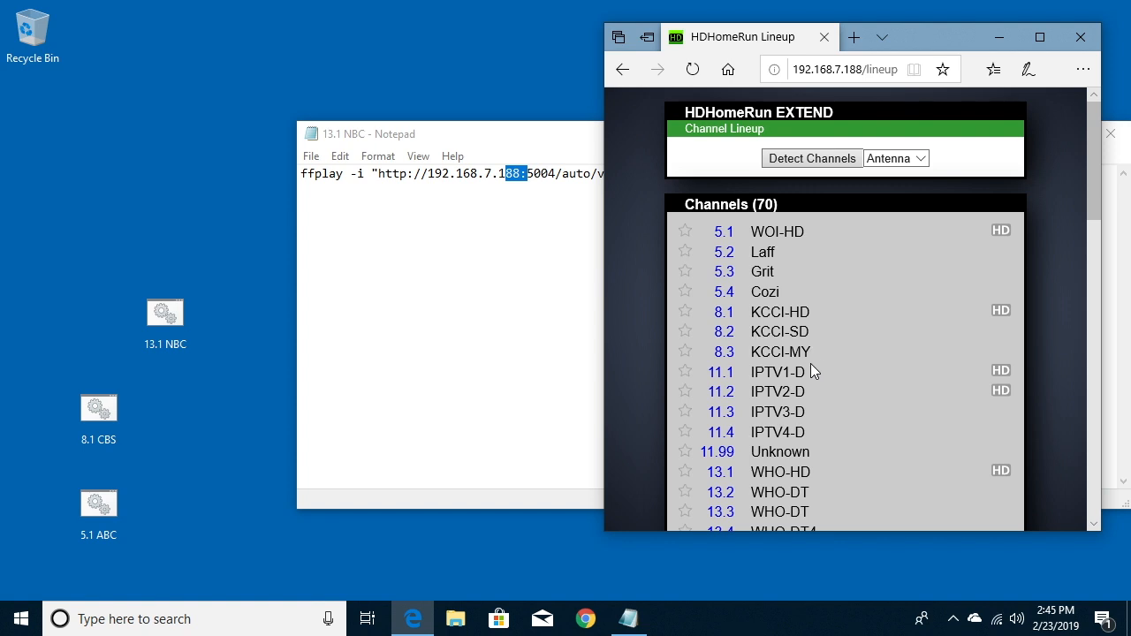
{"action": "mouse_move", "coordinate": [723, 311]}
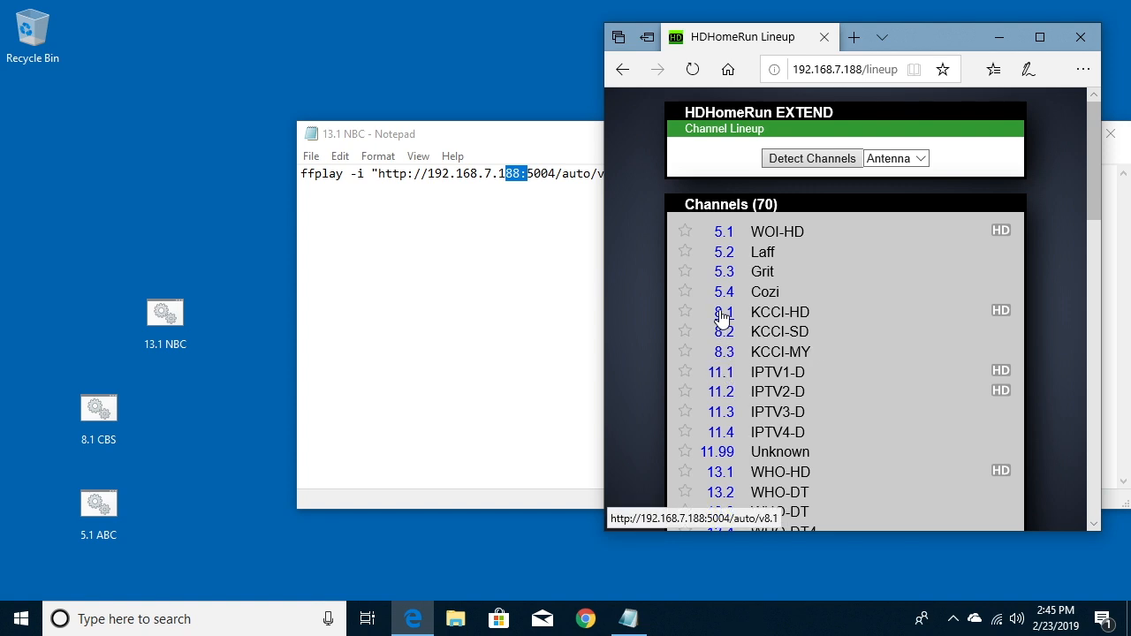
{"action": "left_click", "coordinate": [99, 504]}
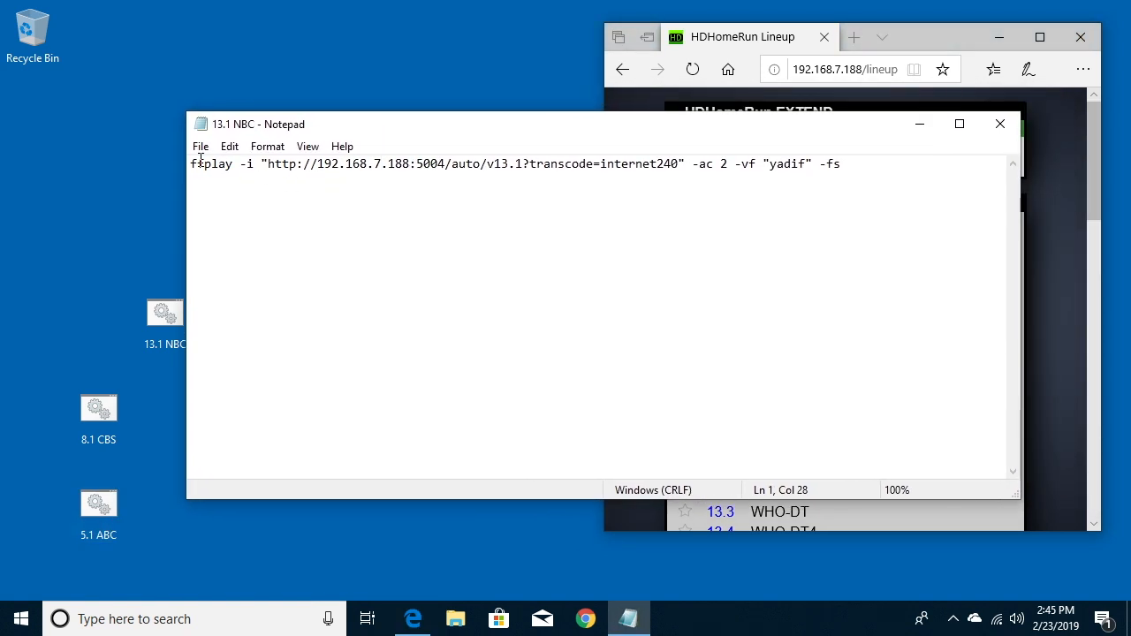
{"action": "key", "text": "ctrl+a"}
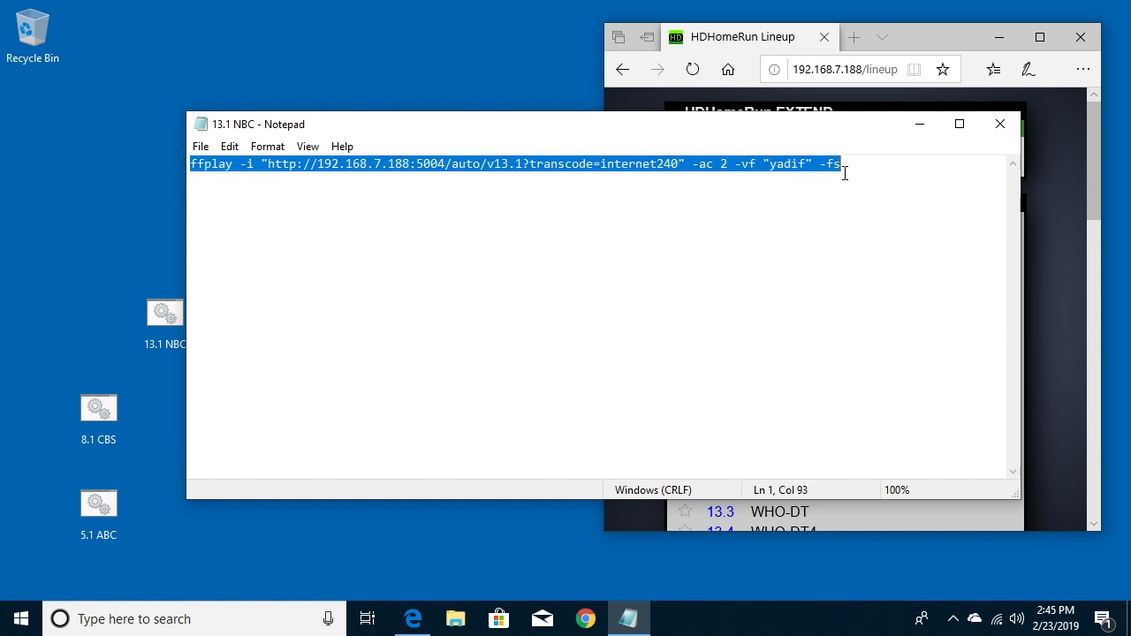
{"action": "mouse_move", "coordinate": [852, 180]}
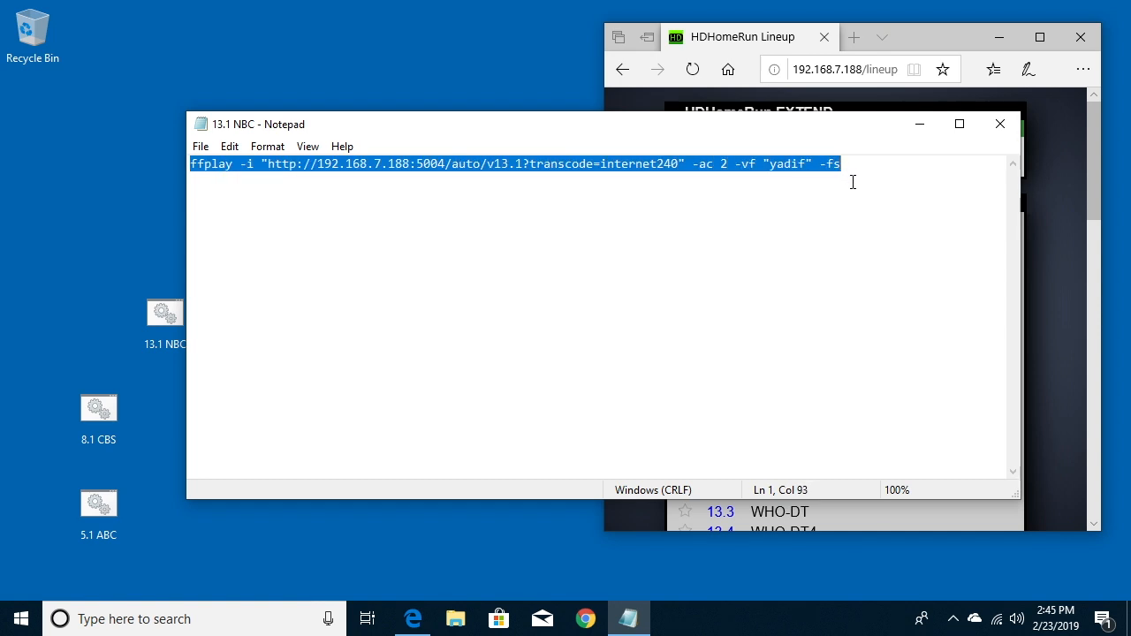